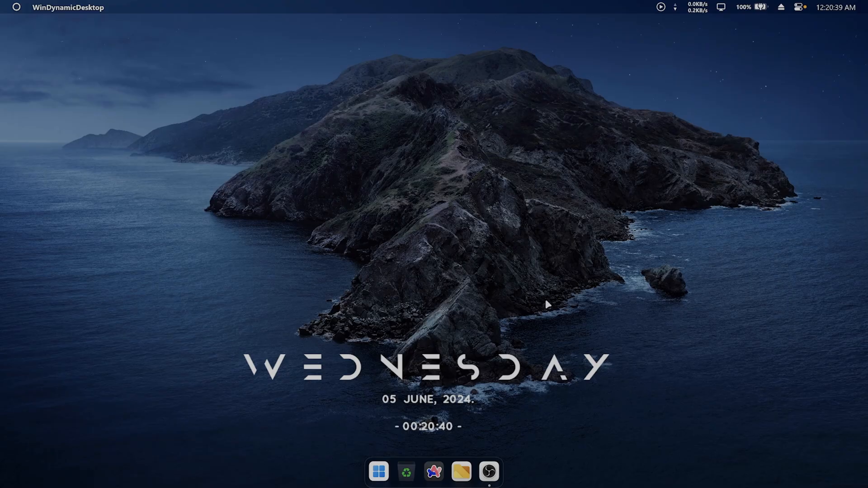
{"action": "mouse_move", "coordinate": [460, 471]}
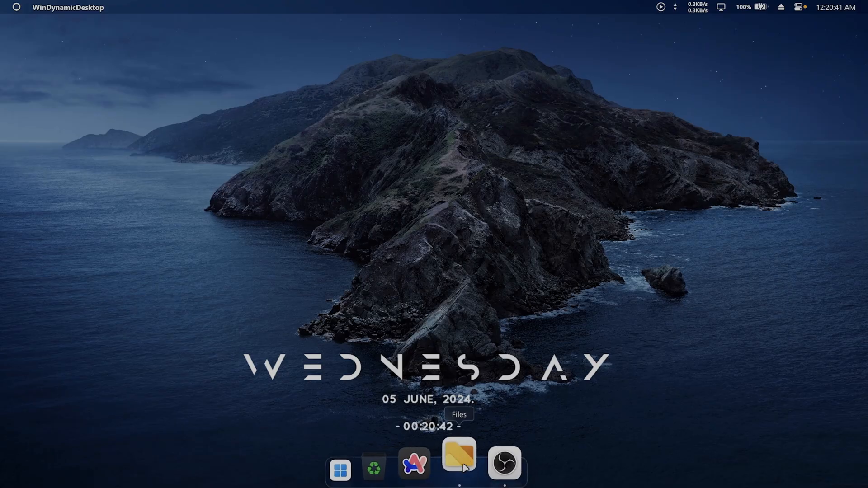
- Launch the Files app from the dock to view the WSA release folder on D:
{"action": "left_click", "coordinate": [458, 455]}
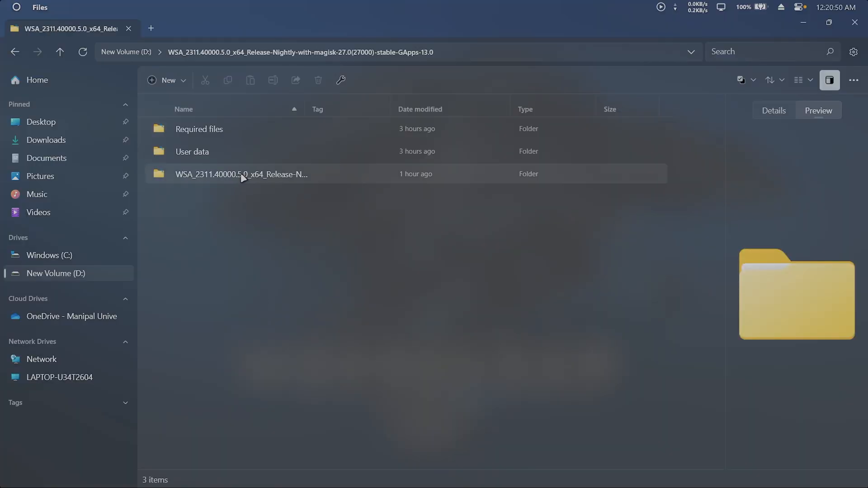
- Open the WSA_2311 release folder and run Run.bat to install MagiskOnWSA
{"action": "left_click", "coordinate": [241, 174]}
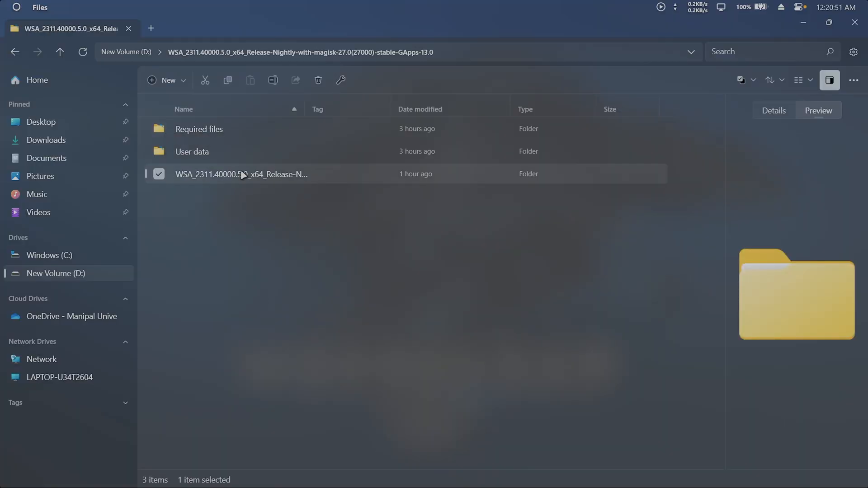
{"action": "double_click", "coordinate": [241, 173]}
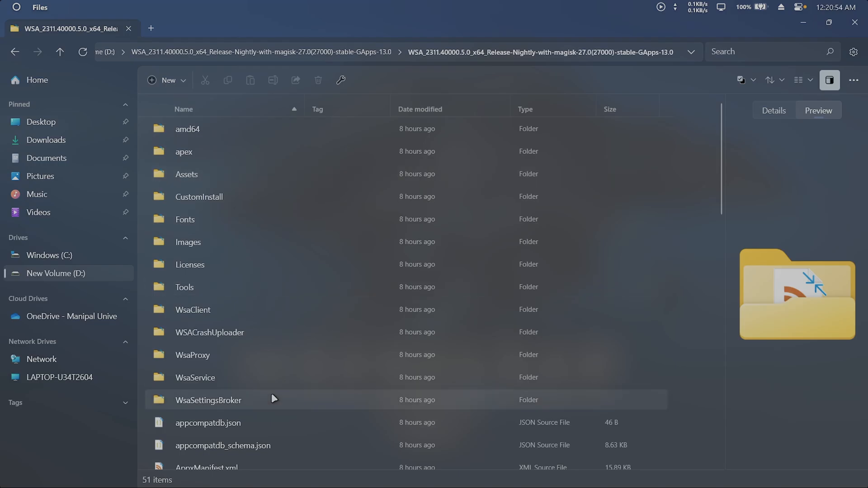
{"action": "scroll", "scroll_direction": "down", "scroll_amount": 3}
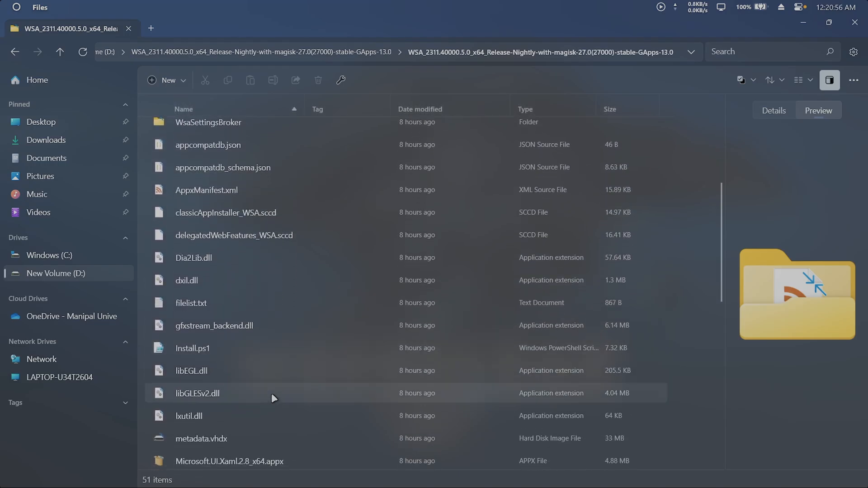
{"action": "scroll", "scroll_direction": "down", "scroll_amount": 3}
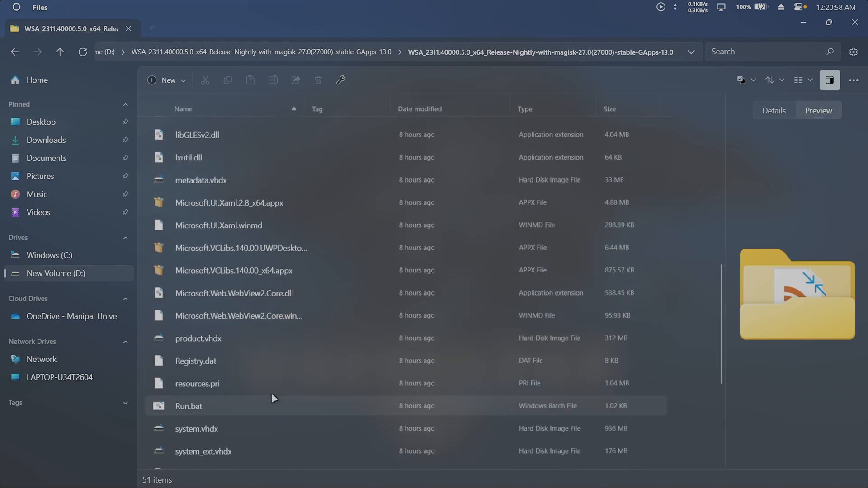
{"action": "left_click", "coordinate": [188, 406]}
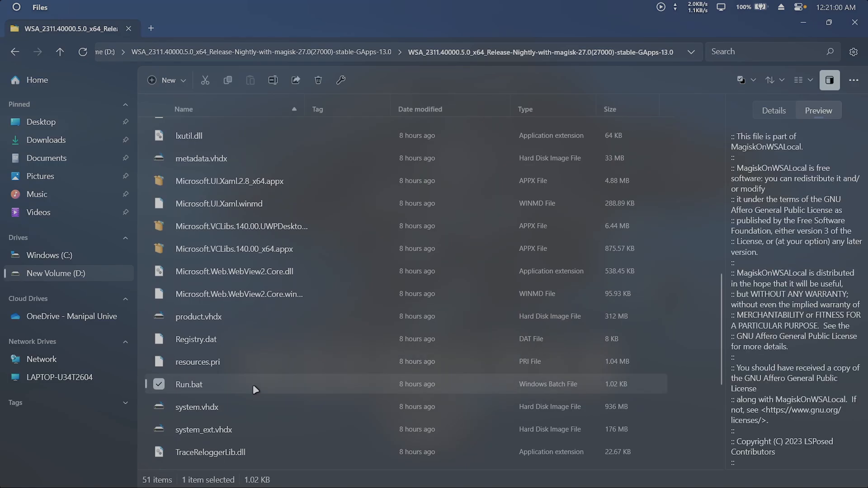
{"action": "double_click", "coordinate": [189, 384]}
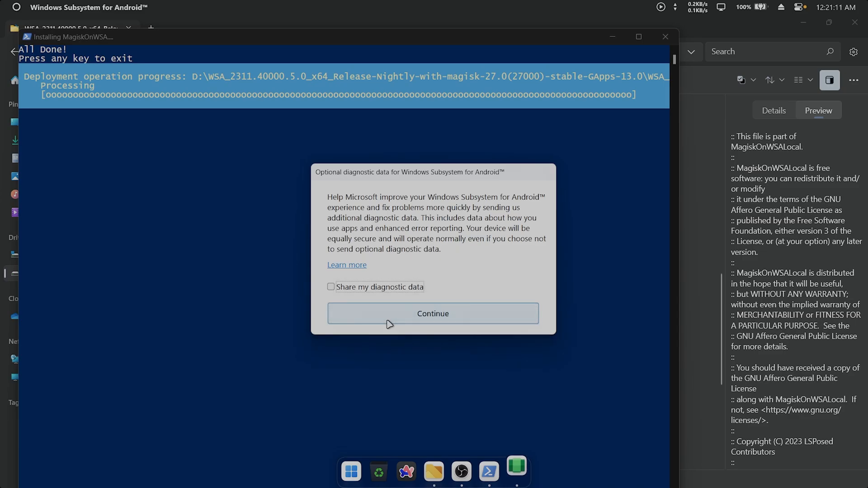
- Continue without sharing diagnostic data, minimize Files, and close the Play Store window
{"action": "left_click", "coordinate": [432, 313]}
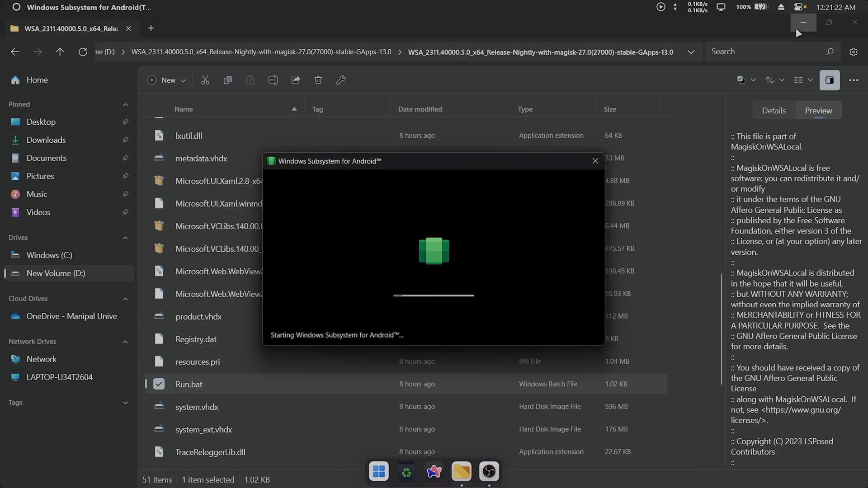
{"action": "left_click", "coordinate": [803, 23]}
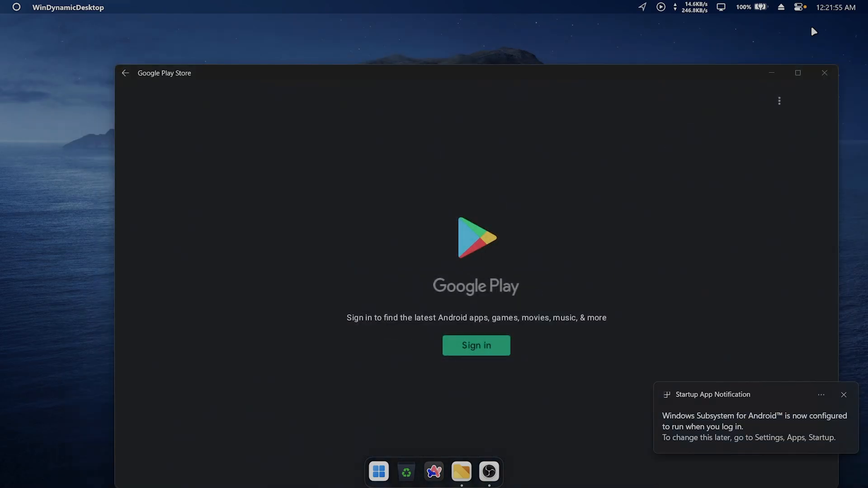
{"action": "mouse_move", "coordinate": [841, 78]}
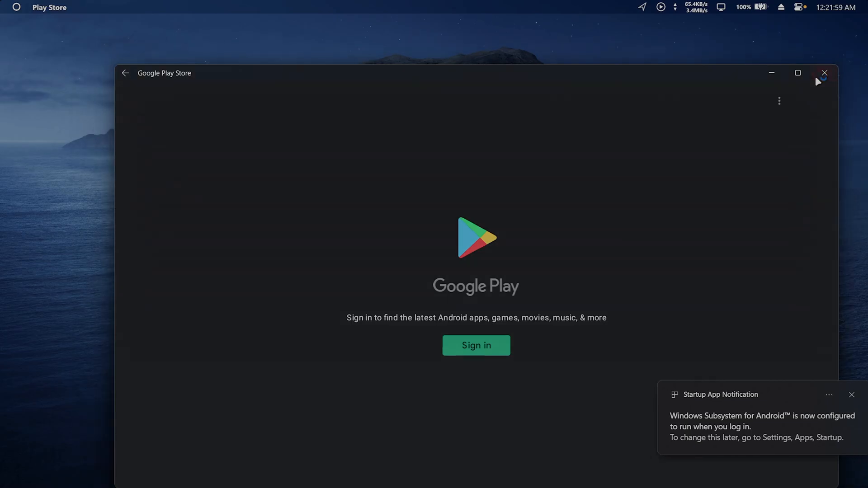
{"action": "left_click", "coordinate": [825, 72]}
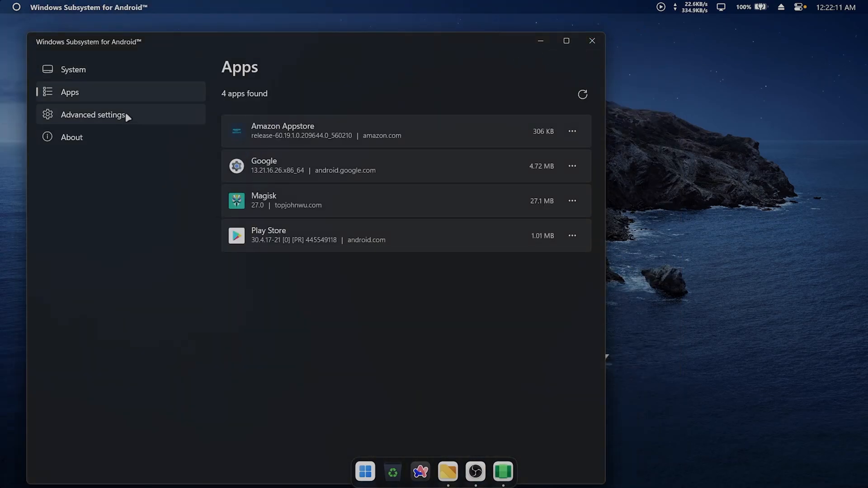
- Switch on Local network access in the subsystem's Advanced settings
{"action": "left_click", "coordinate": [92, 115]}
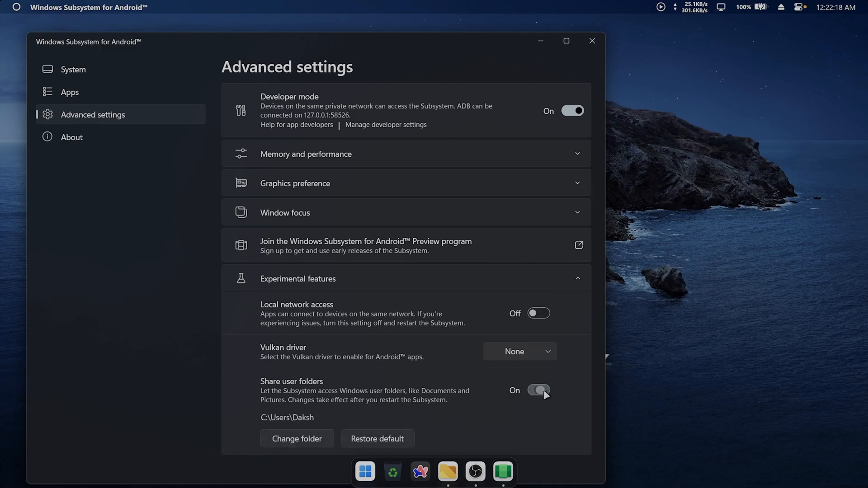
{"action": "left_click", "coordinate": [538, 312]}
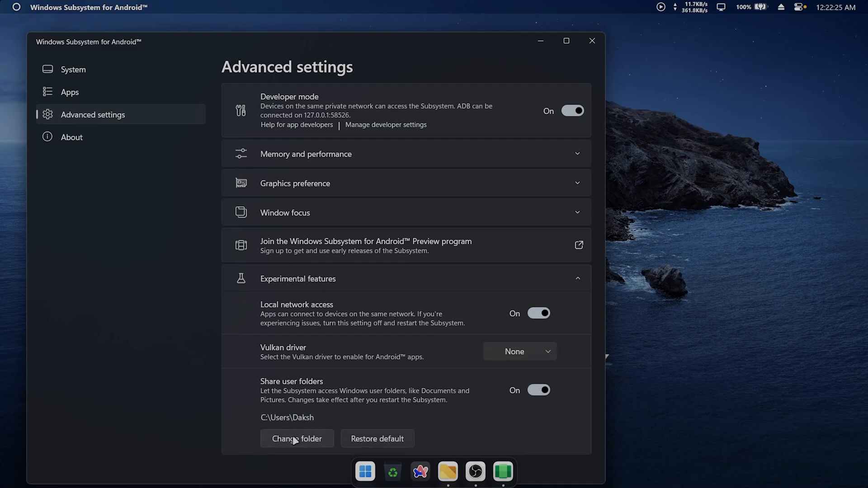
- Select C:\Users\<user>\Backup as the shared user folder
{"action": "left_click", "coordinate": [296, 439]}
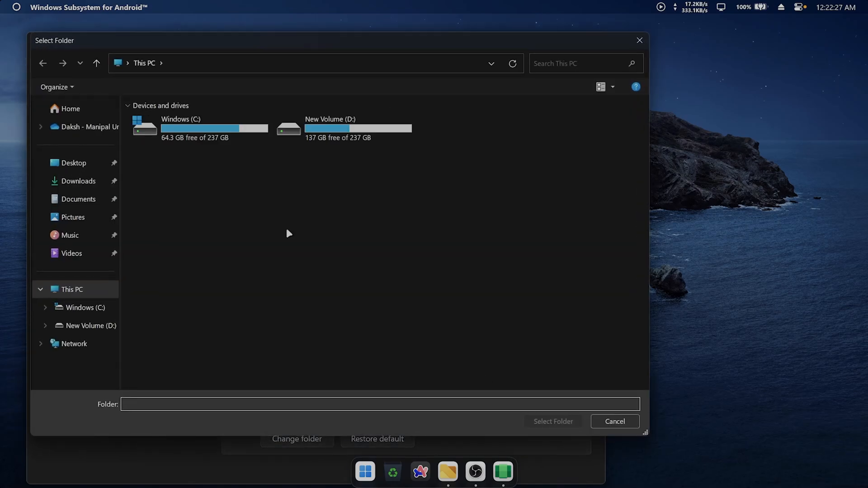
{"action": "double_click", "coordinate": [180, 127]}
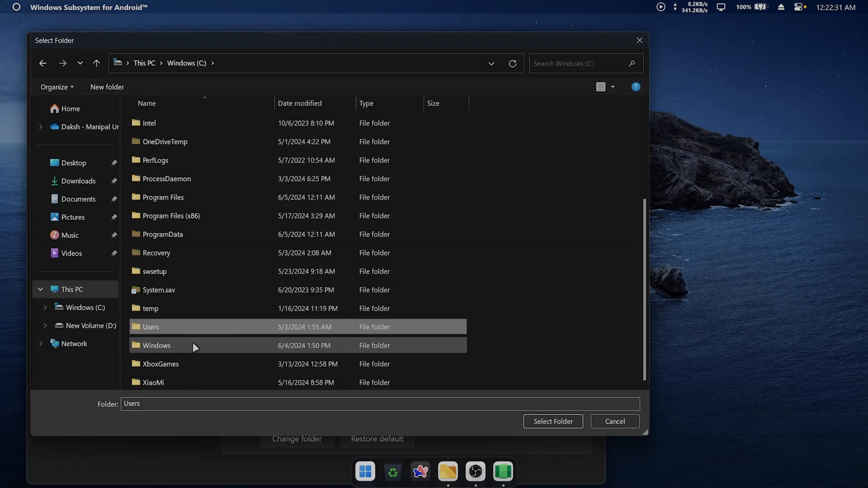
{"action": "double_click", "coordinate": [151, 326]}
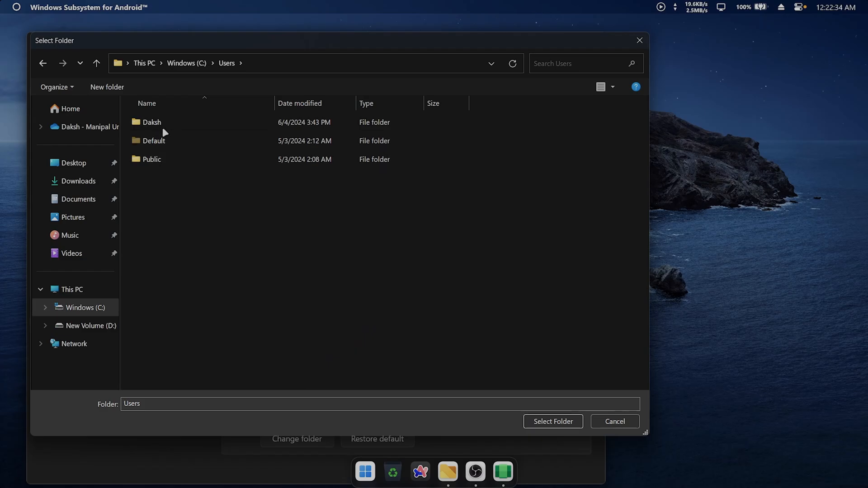
{"action": "left_click", "coordinate": [152, 122]}
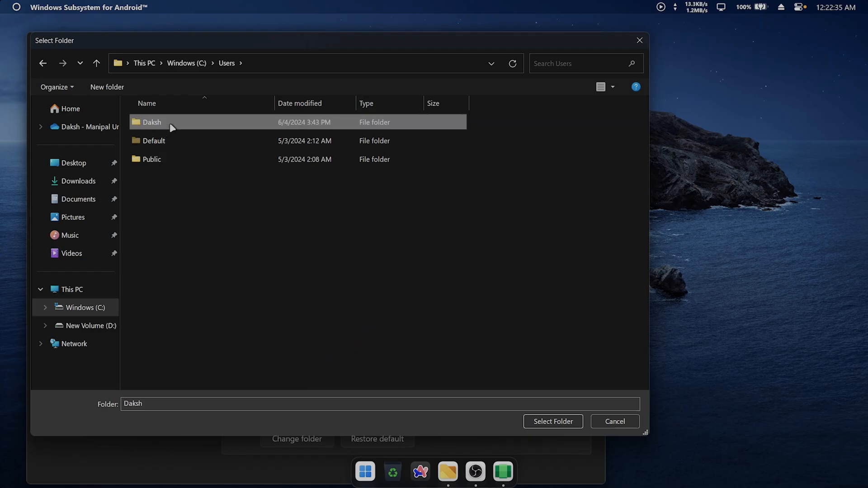
{"action": "double_click", "coordinate": [151, 122]}
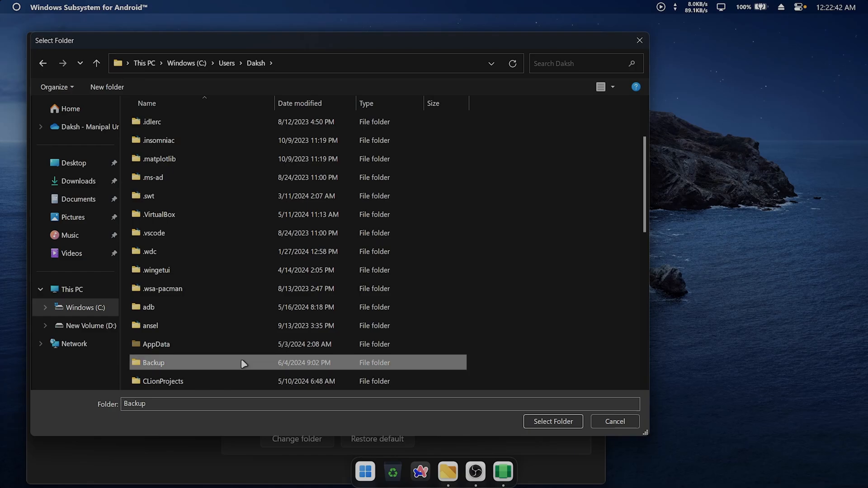
{"action": "double_click", "coordinate": [153, 362]}
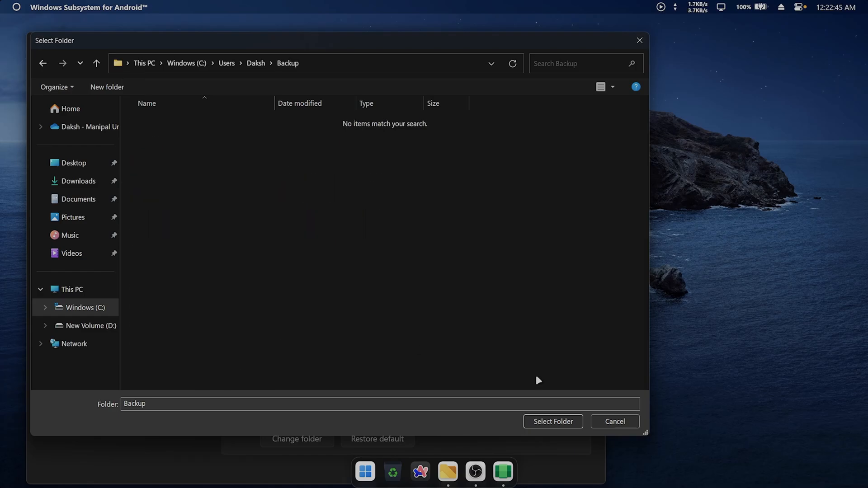
{"action": "left_click", "coordinate": [552, 422]}
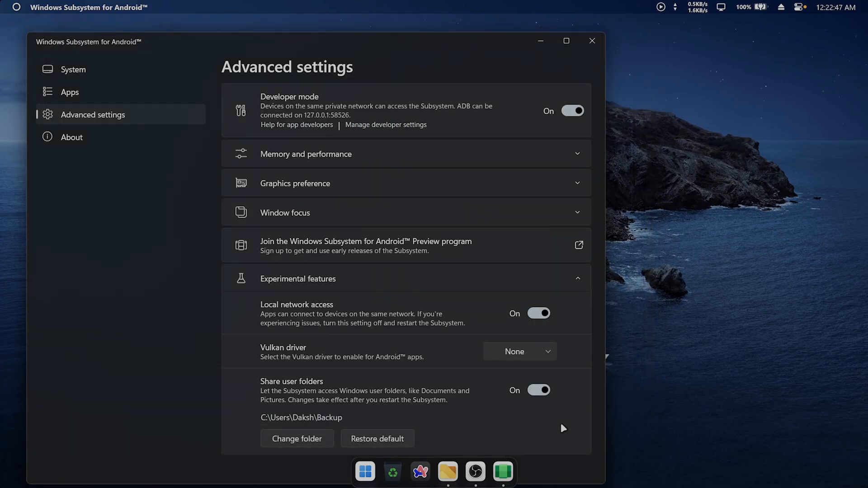
{"action": "mouse_move", "coordinate": [120, 76]}
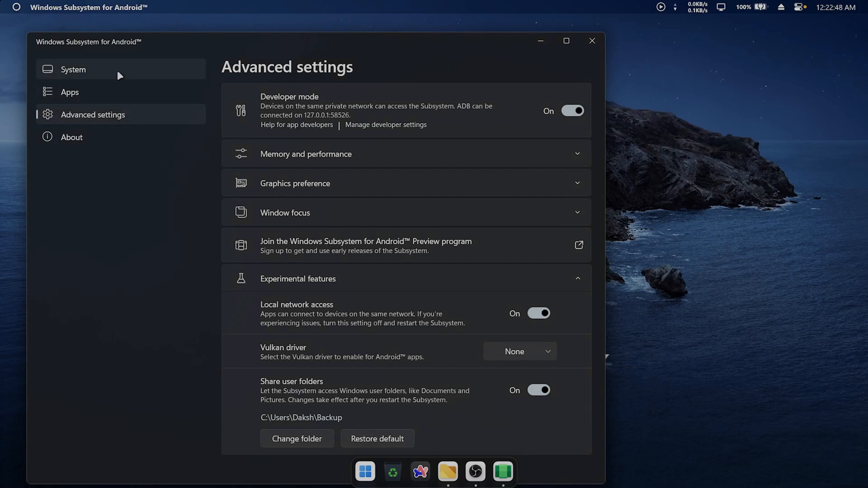
- Open Magisk from the System > Apps list in subsystem settings
{"action": "left_click", "coordinate": [74, 70]}
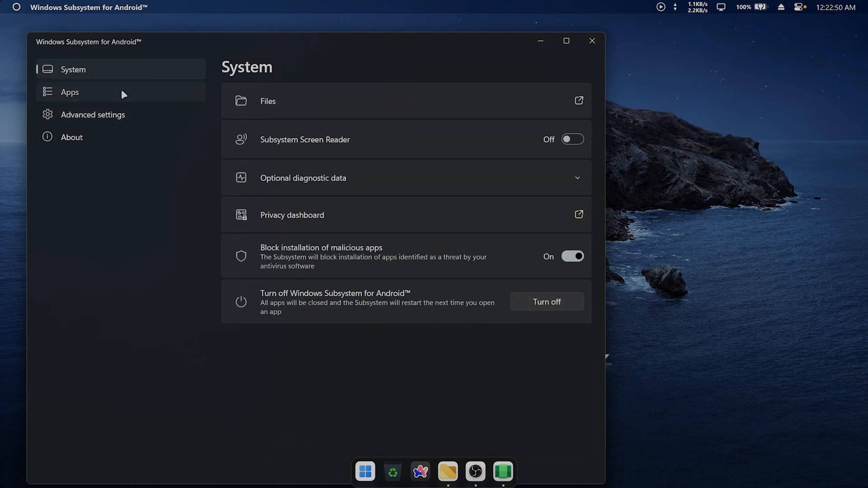
{"action": "left_click", "coordinate": [69, 91]}
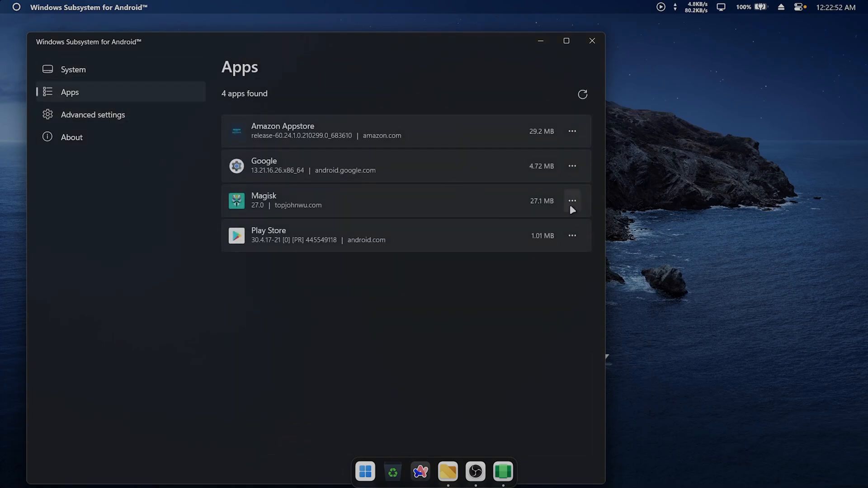
{"action": "left_click", "coordinate": [572, 131]}
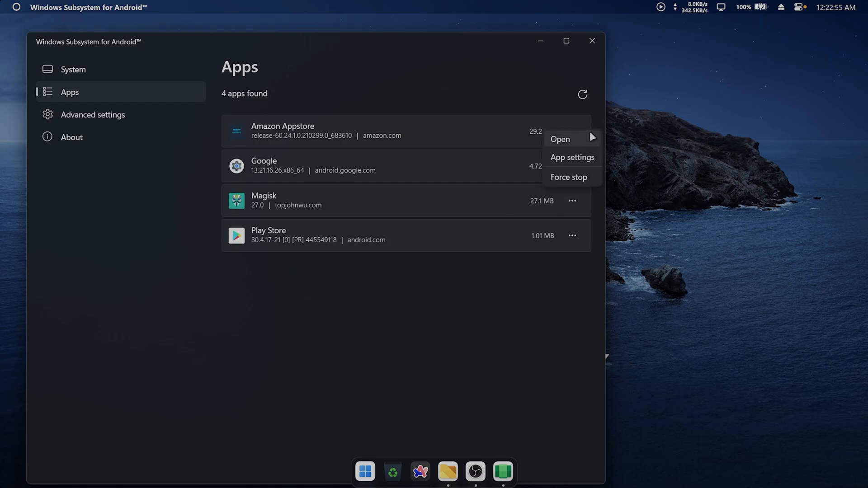
{"action": "left_click", "coordinate": [559, 138]}
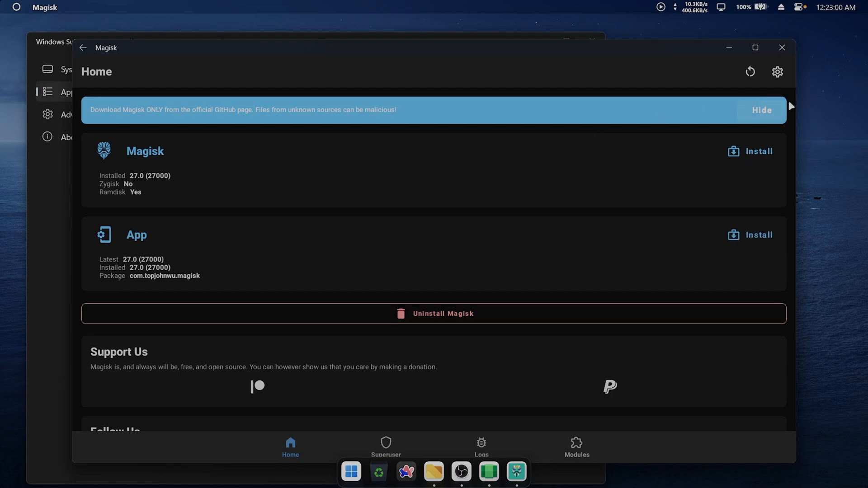
- Enable Zygisk in Magisk's settings
{"action": "left_click", "coordinate": [777, 72]}
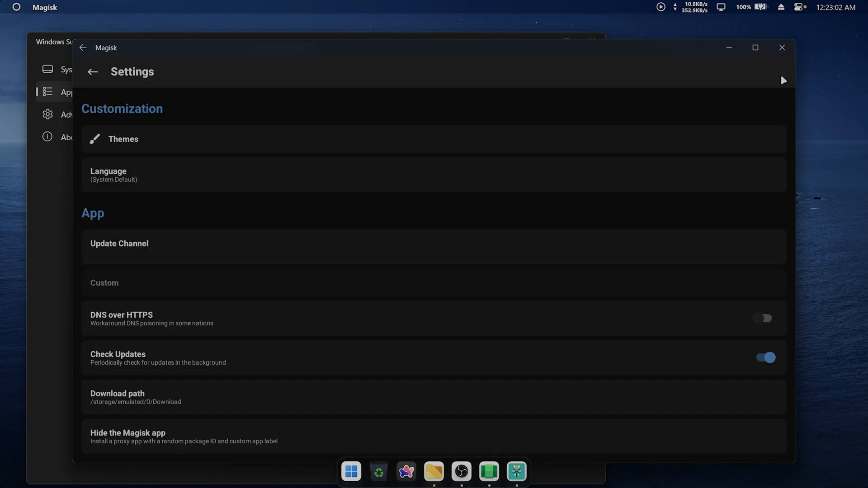
{"action": "scroll", "scroll_direction": "down", "scroll_amount": 3}
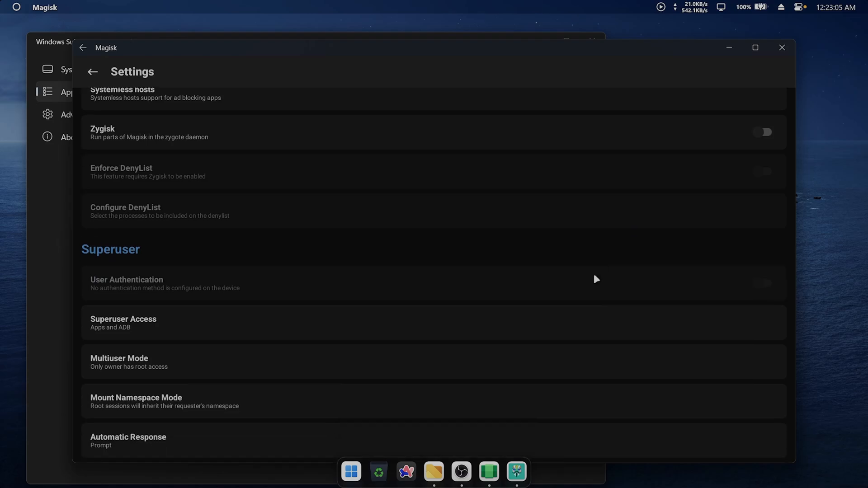
{"action": "scroll", "scroll_direction": "up", "scroll_amount": 3}
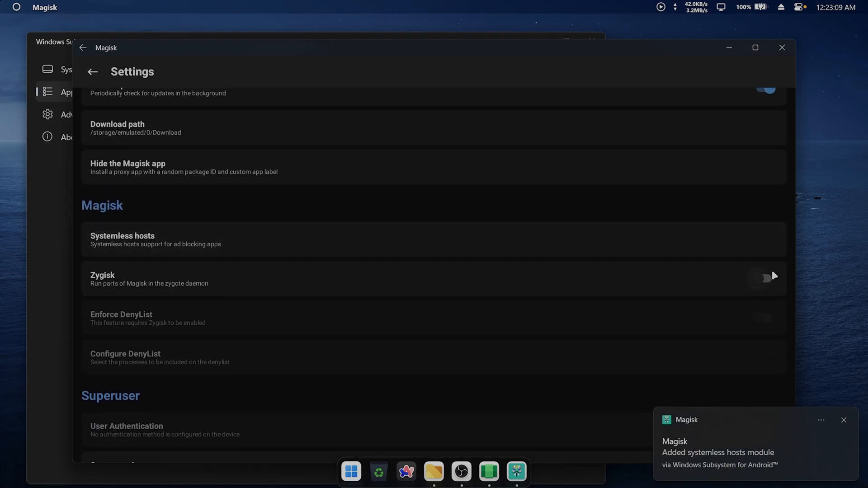
{"action": "left_click", "coordinate": [764, 278]}
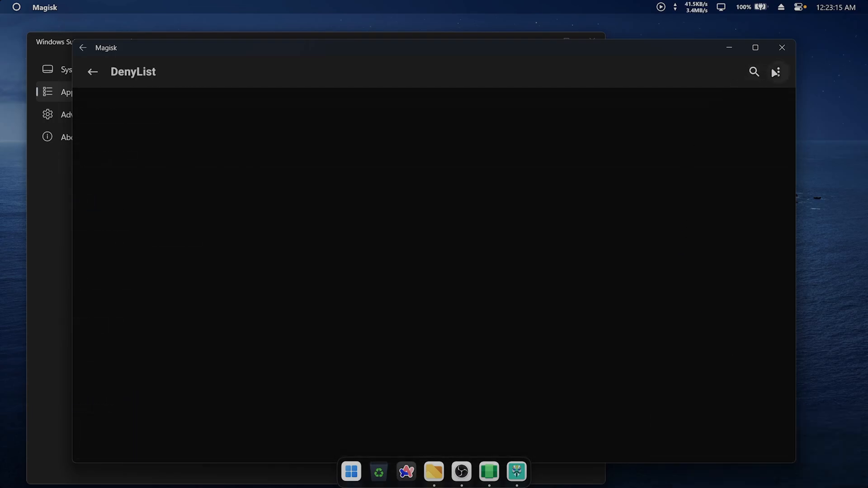
- Show system apps in the DenyList and filter it by 'play'
{"action": "left_click", "coordinate": [776, 71]}
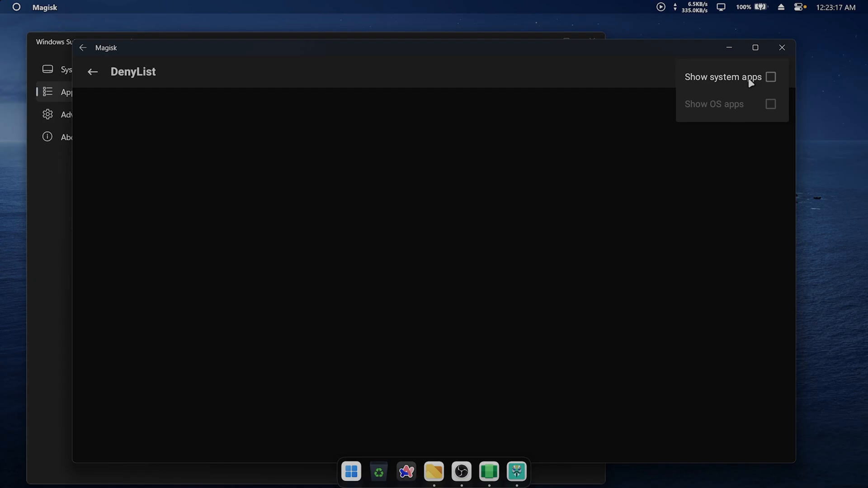
{"action": "left_click", "coordinate": [770, 77]}
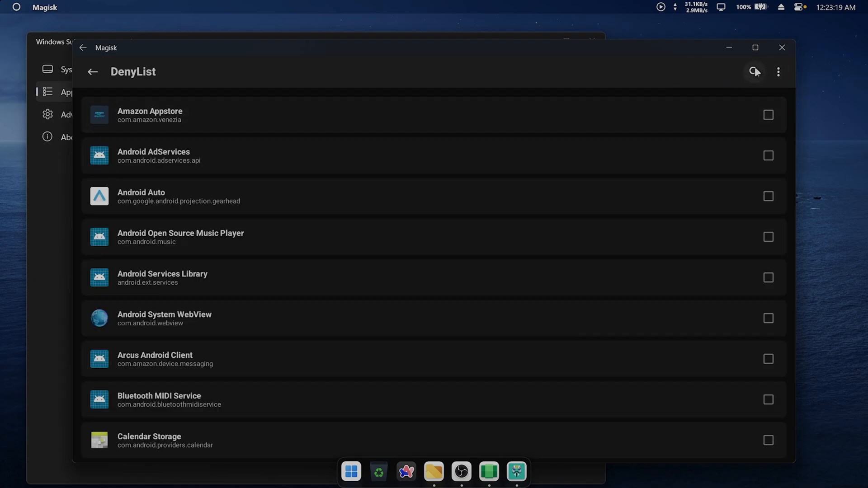
{"action": "left_click", "coordinate": [754, 71]}
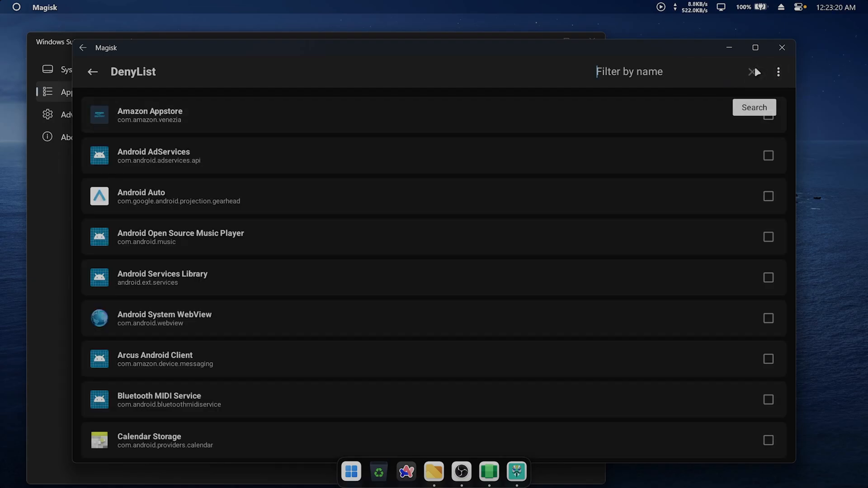
{"action": "type", "text": "play"}
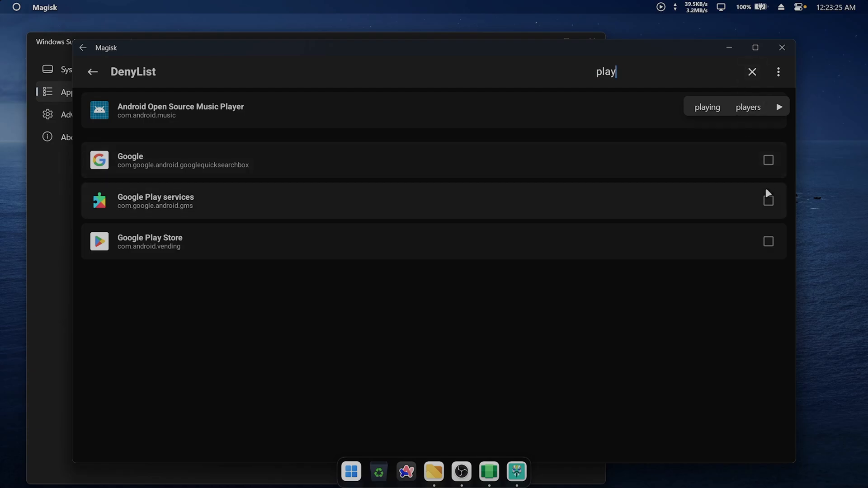
- Deny Google Play services with all its processes, then maximize Magisk
{"action": "left_click", "coordinate": [769, 201]}
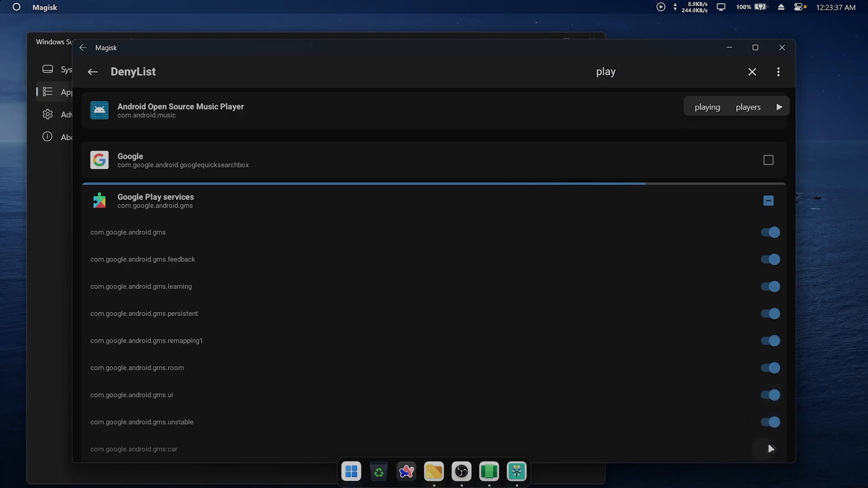
{"action": "scroll", "scroll_direction": "down", "scroll_amount": 3}
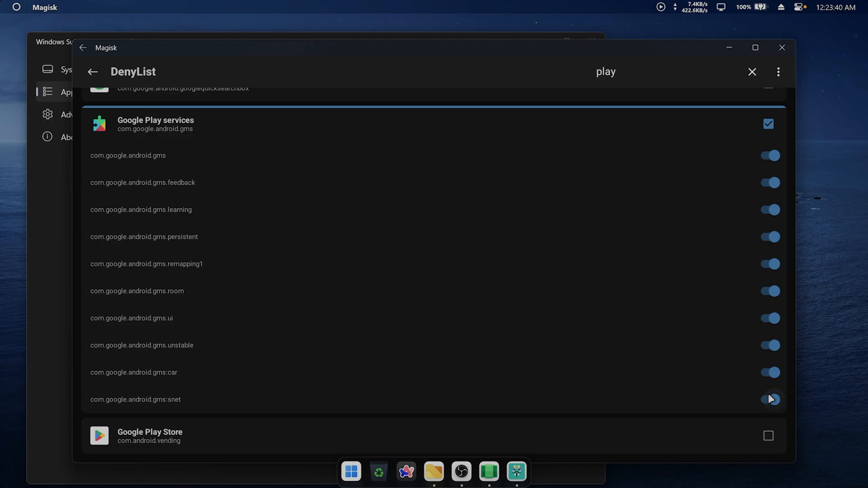
{"action": "left_click", "coordinate": [769, 399]}
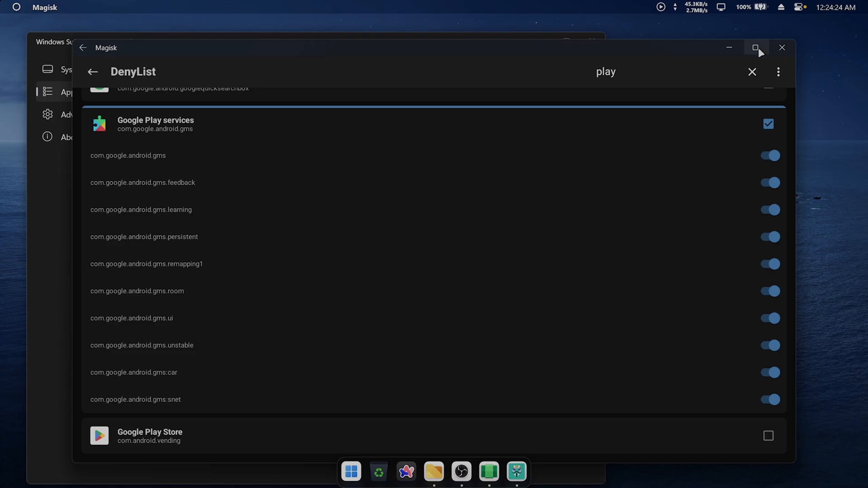
{"action": "left_click", "coordinate": [755, 48]}
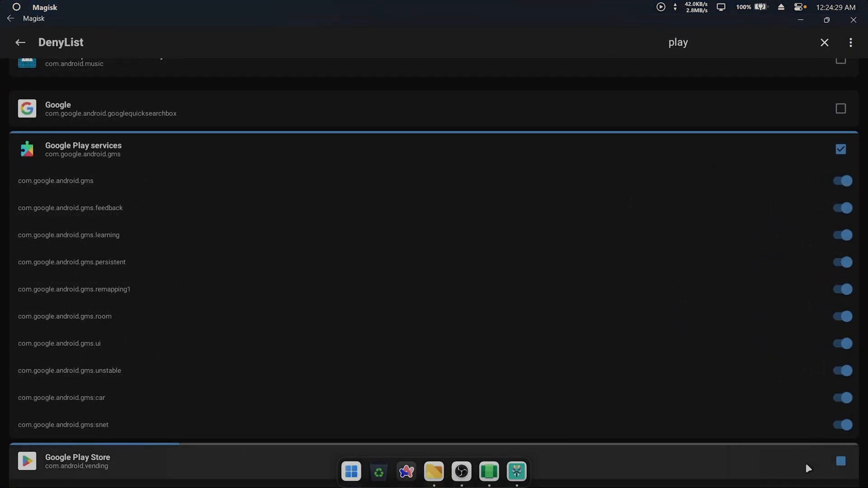
- Add the remaining Play Store process and Google Services Framework to the DenyList
{"action": "scroll", "scroll_direction": "down", "scroll_amount": 3}
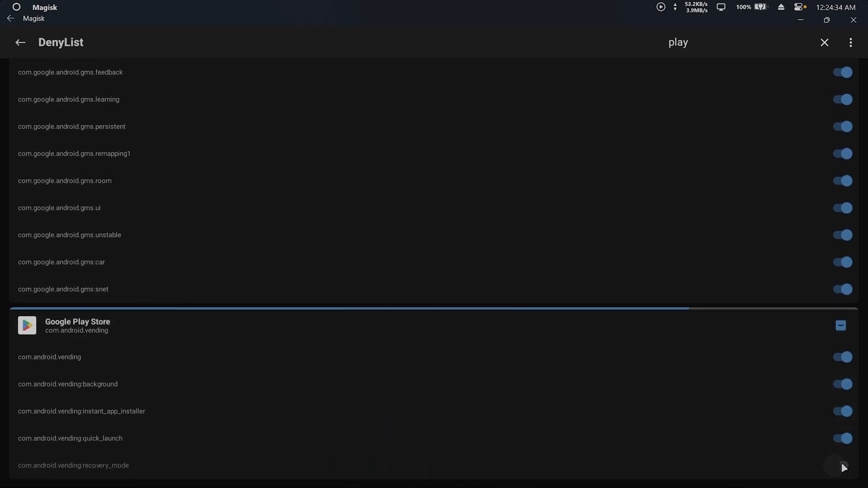
{"action": "left_click", "coordinate": [841, 325]}
{"action": "type", "text": "f"}
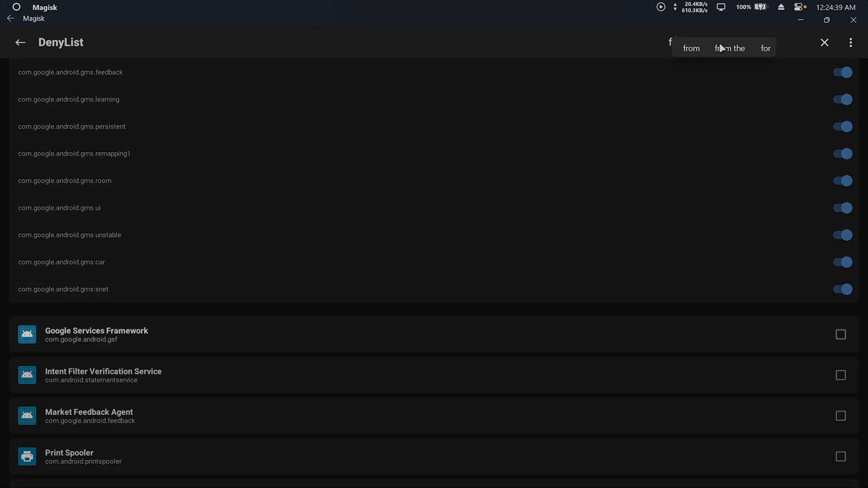
{"action": "type", "text": "ra"}
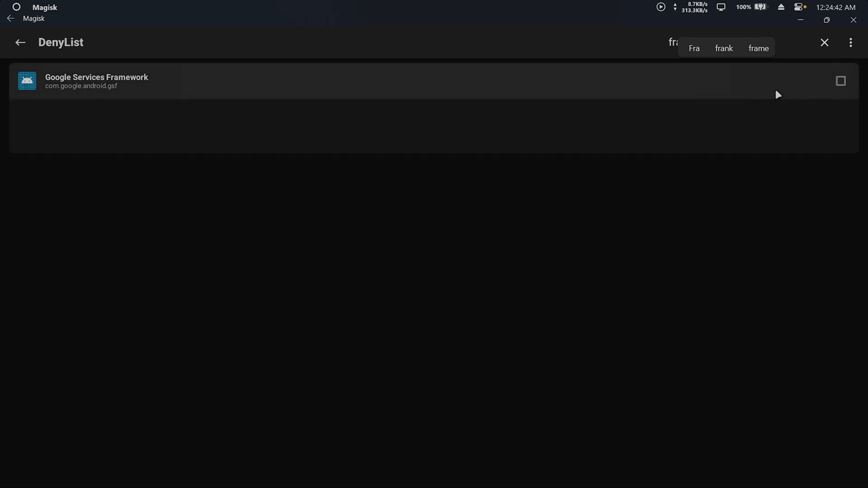
{"action": "left_click", "coordinate": [841, 81]}
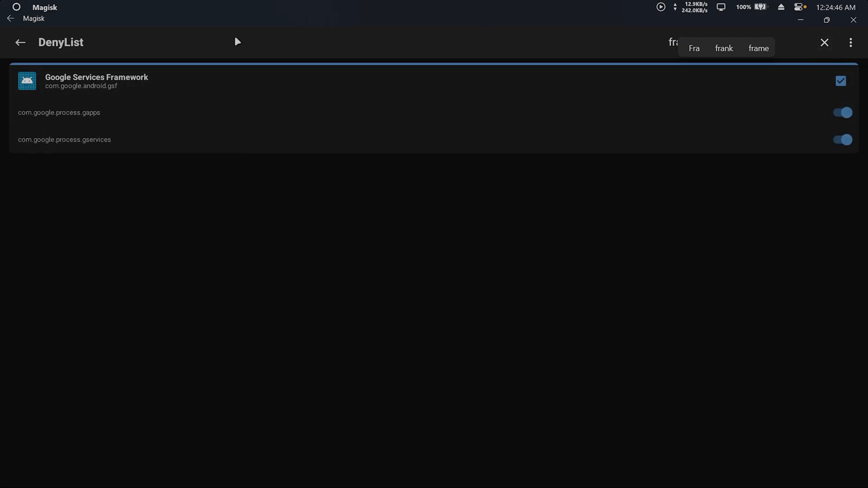
- Clear and close the app search, then return to Magisk settings
{"action": "left_click", "coordinate": [824, 42]}
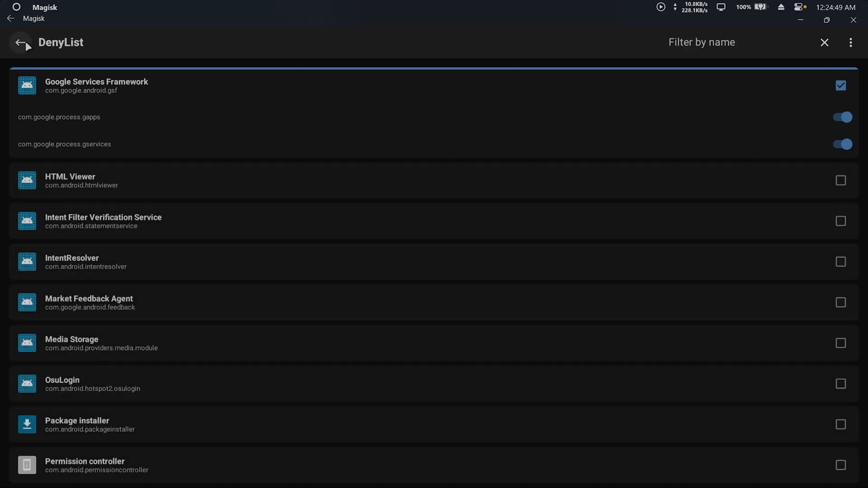
{"action": "left_click", "coordinate": [824, 42]}
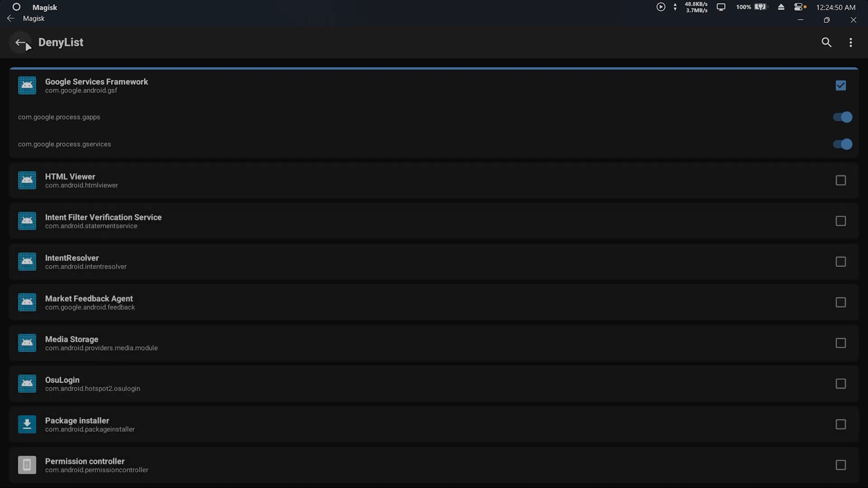
{"action": "left_click", "coordinate": [20, 43]}
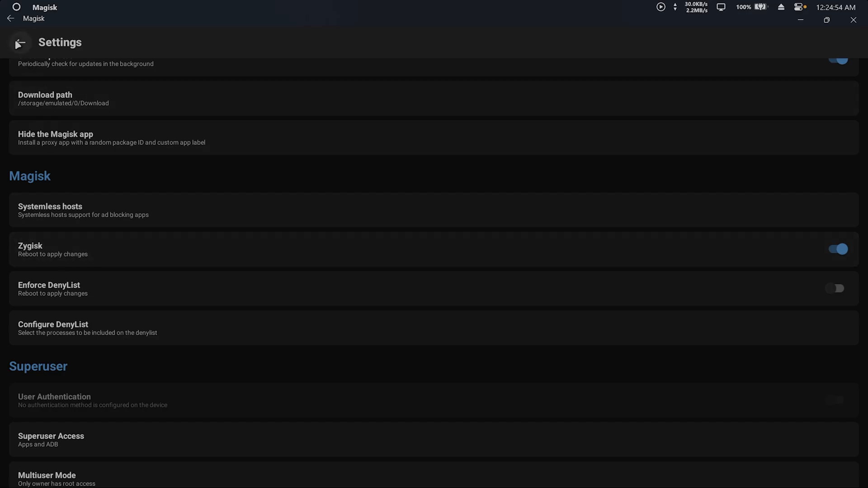
- Reboot Android from Magisk Home, confirm Zygisk is active, then minimize Magisk
{"action": "left_click", "coordinate": [10, 18]}
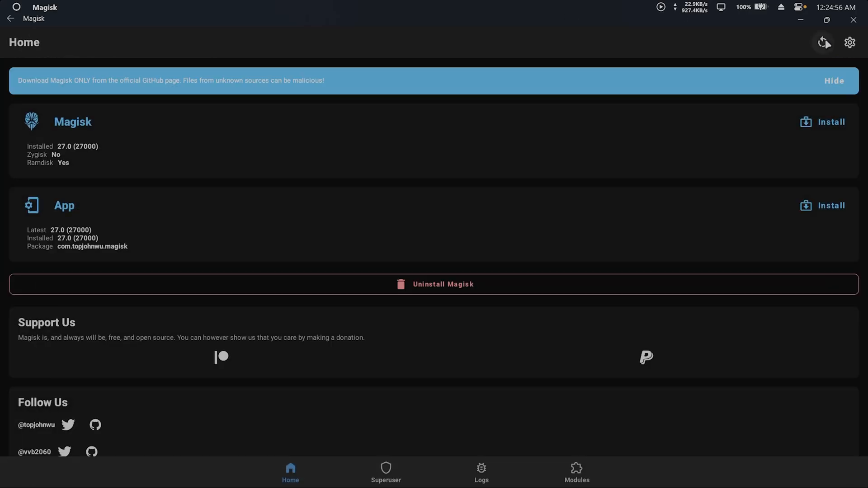
{"action": "left_click", "coordinate": [823, 42]}
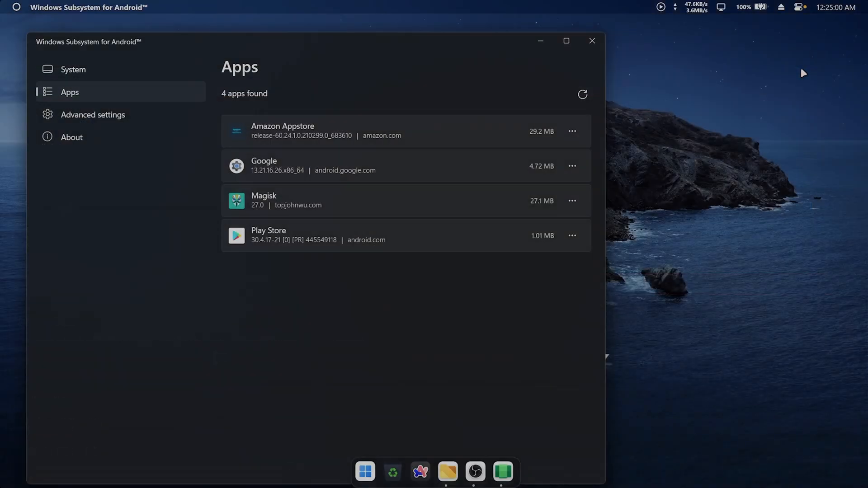
{"action": "left_click", "coordinate": [264, 200]}
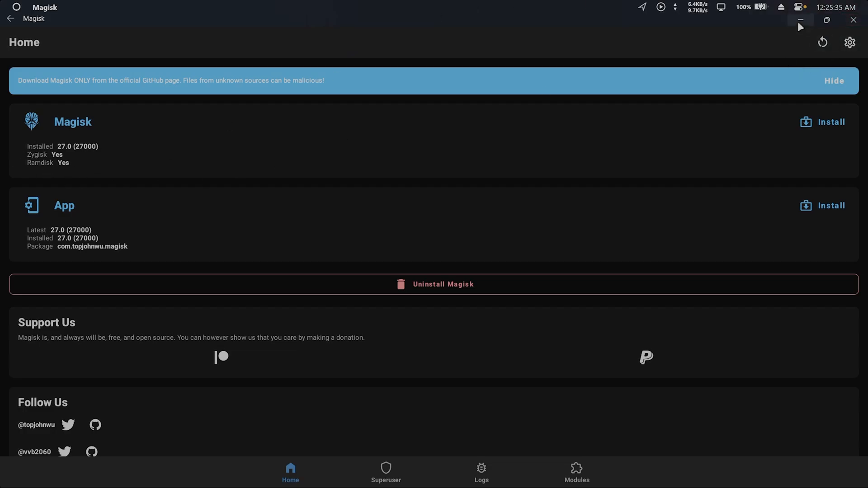
{"action": "left_click", "coordinate": [800, 20]}
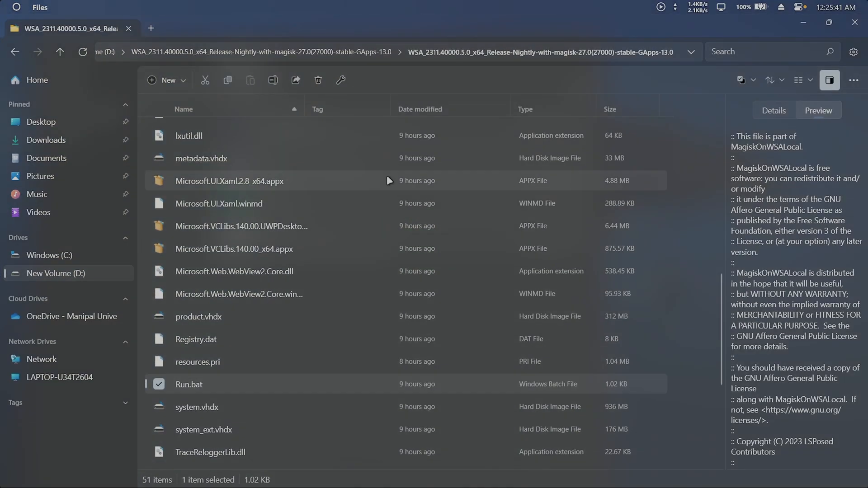
- Move from the Required files folder in Files to the Windows (C:) drive
{"action": "left_click", "coordinate": [59, 51]}
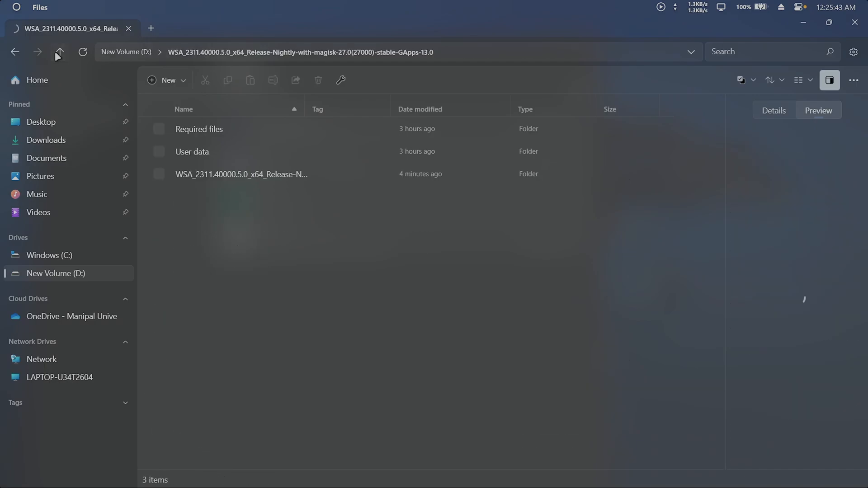
{"action": "left_click", "coordinate": [241, 174]}
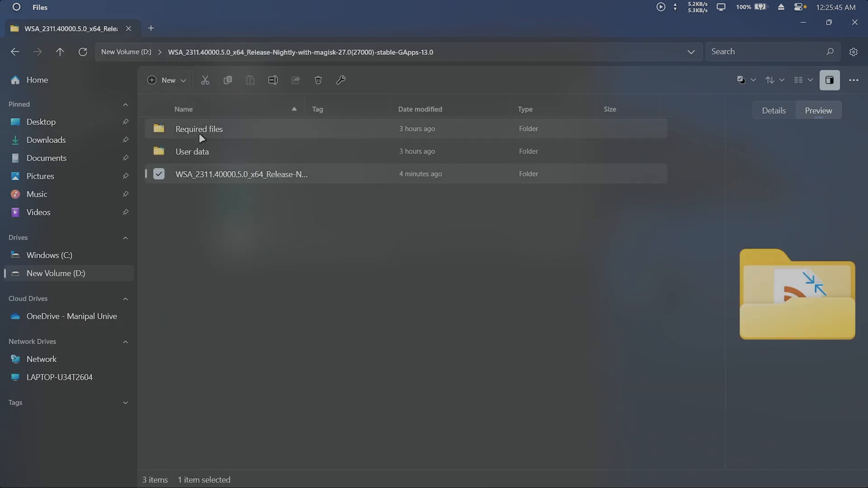
{"action": "double_click", "coordinate": [198, 128]}
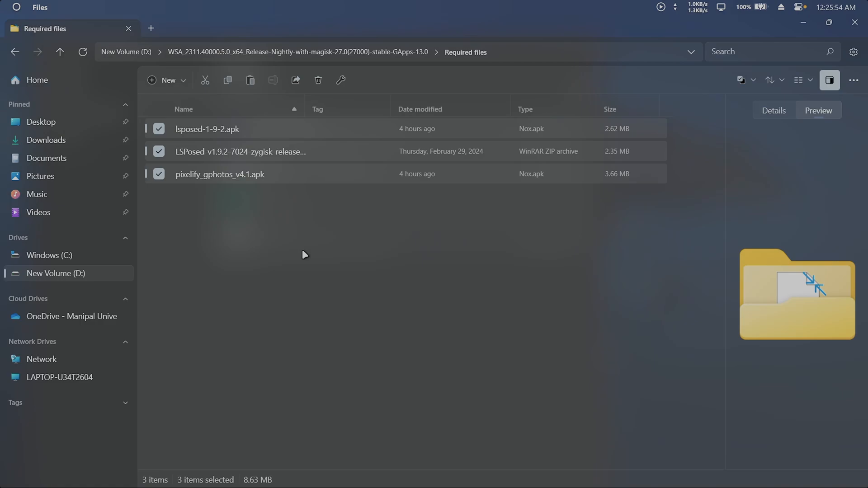
{"action": "left_click", "coordinate": [49, 255]}
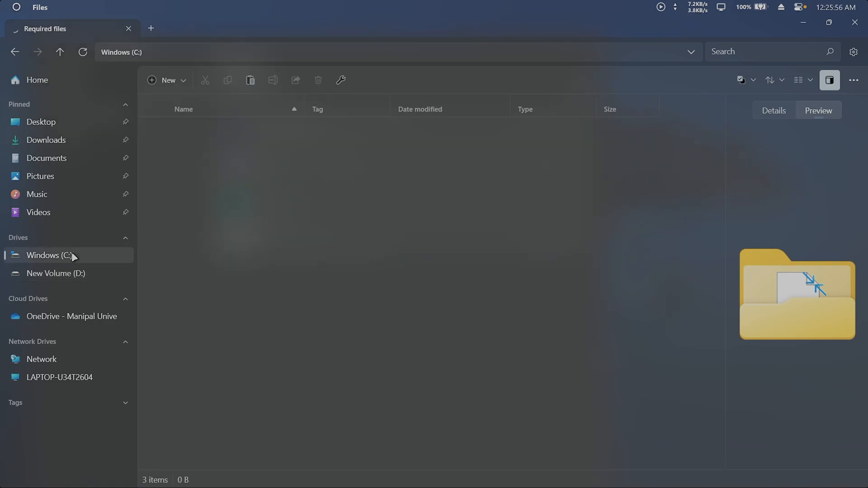
{"action": "left_click", "coordinate": [49, 255]}
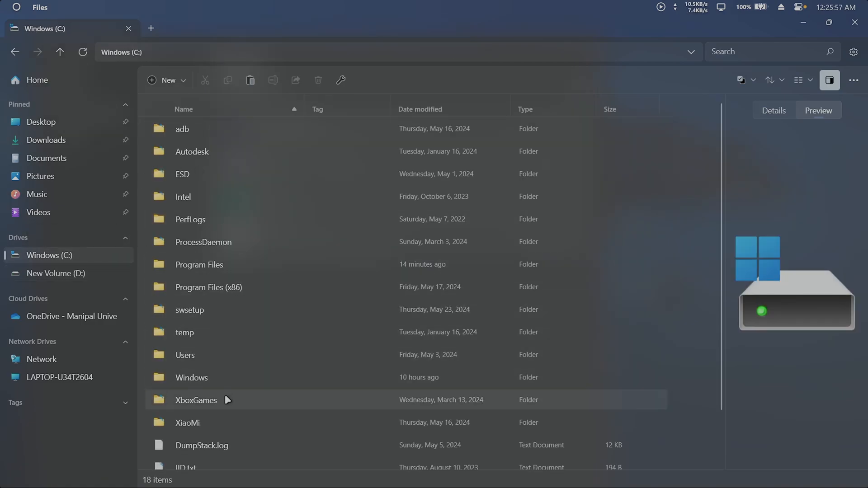
- Open Users and the personal folder, clear the selection, and switch to WSA settings
{"action": "double_click", "coordinate": [185, 355]}
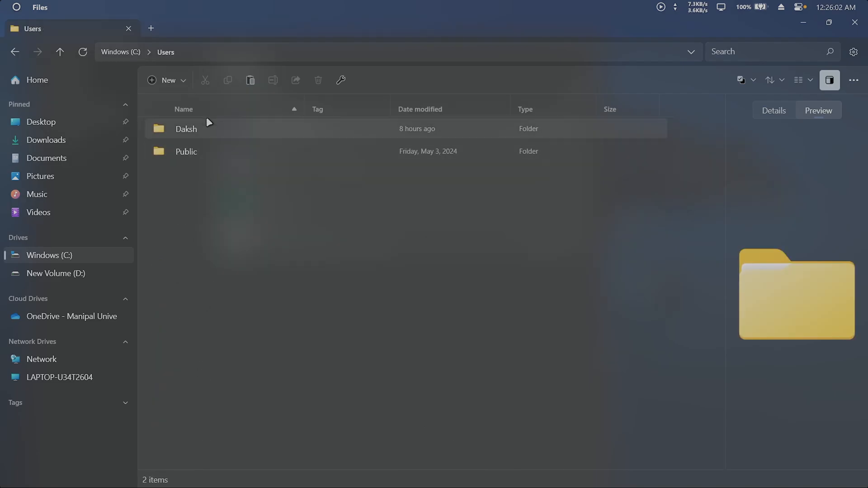
{"action": "double_click", "coordinate": [186, 128]}
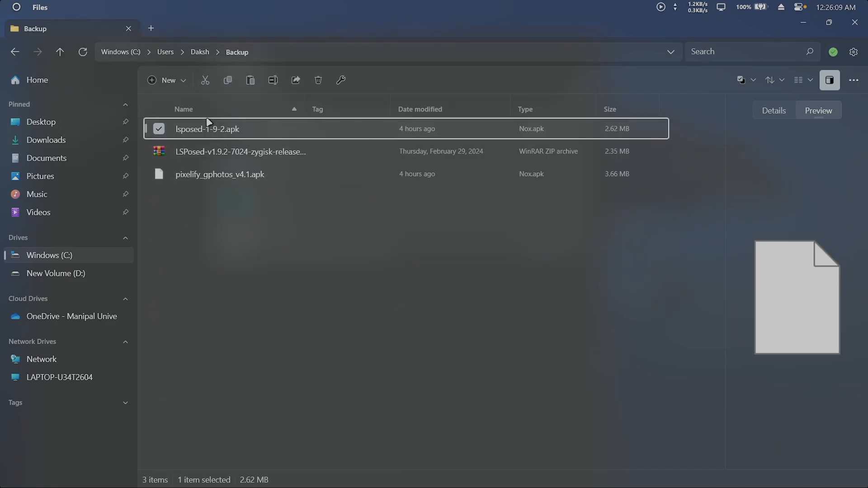
{"action": "left_click", "coordinate": [354, 293]}
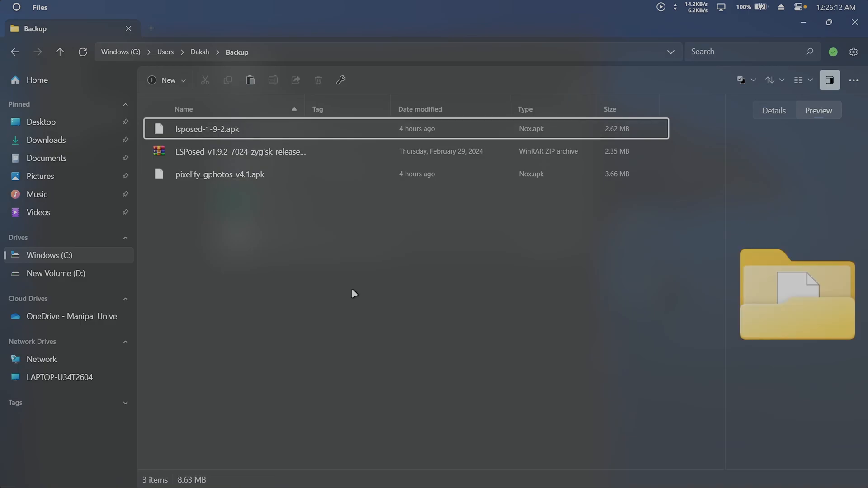
{"action": "left_click", "coordinate": [804, 23]}
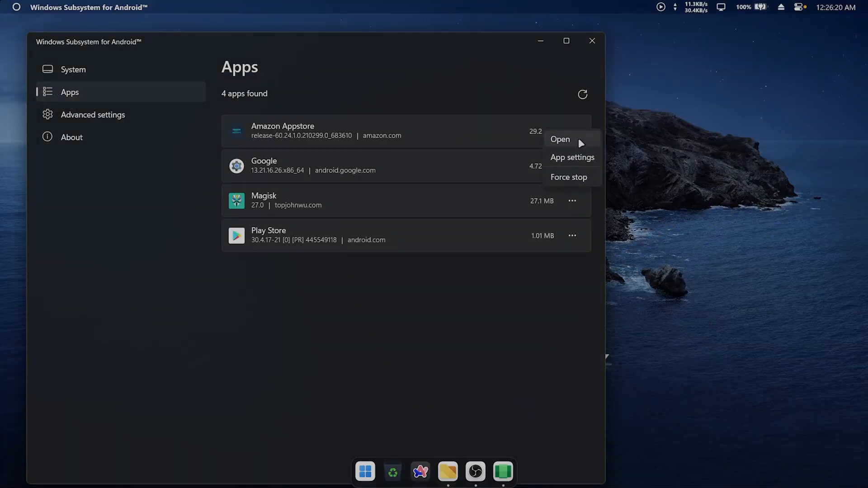
- Install the LSPosed Zygisk zip as a Magisk module from Subsystem for Android > Windows
{"action": "left_click", "coordinate": [560, 139]}
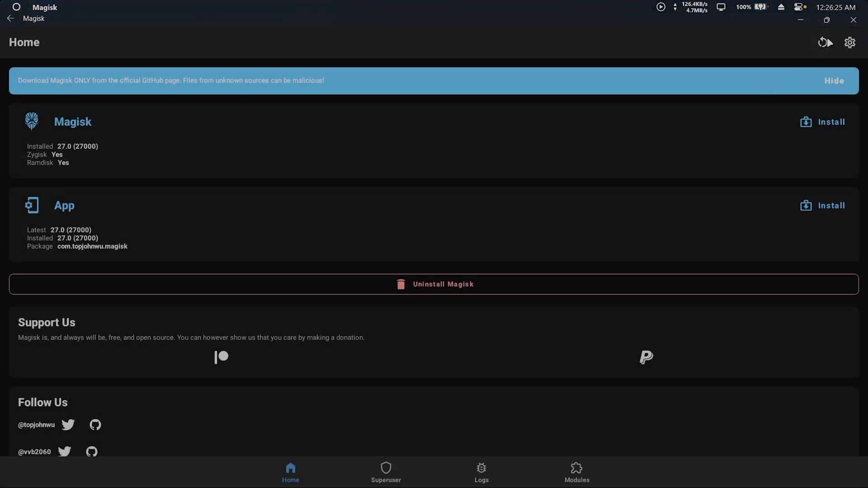
{"action": "left_click", "coordinate": [575, 471]}
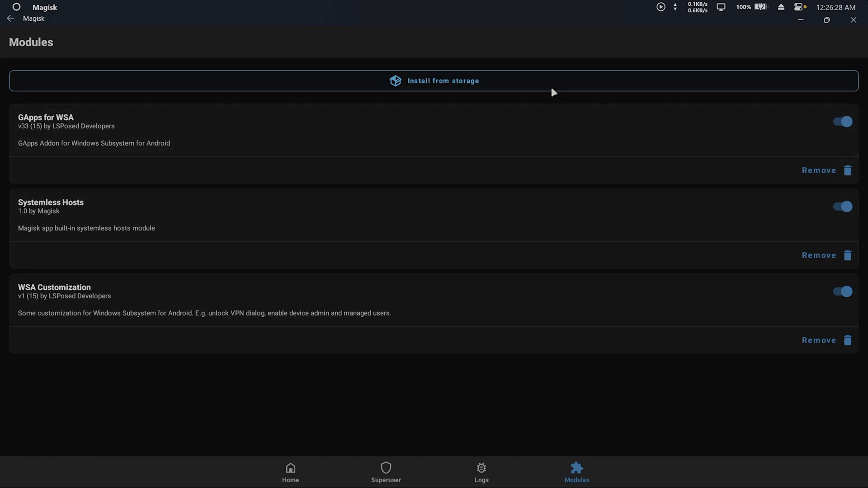
{"action": "left_click", "coordinate": [443, 81]}
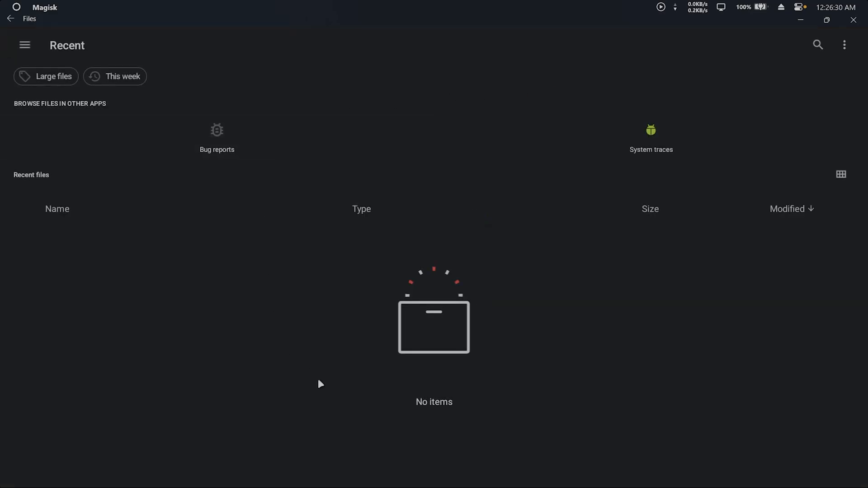
{"action": "left_click", "coordinate": [24, 45]}
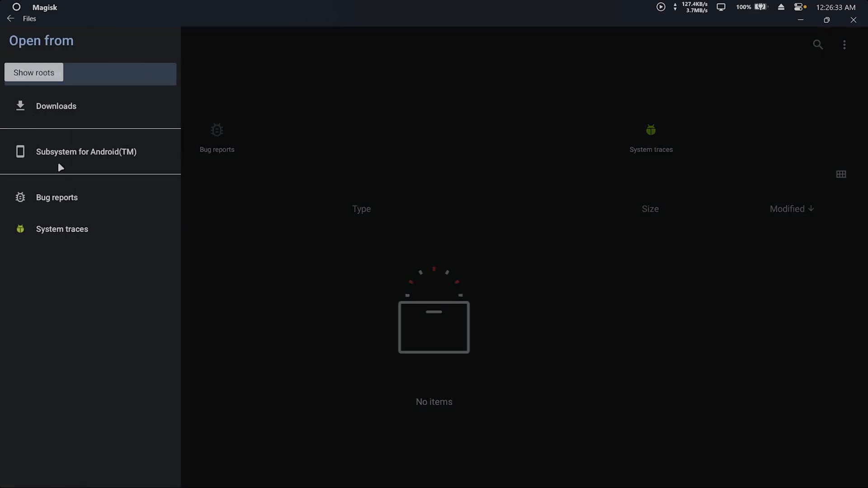
{"action": "left_click", "coordinate": [87, 152]}
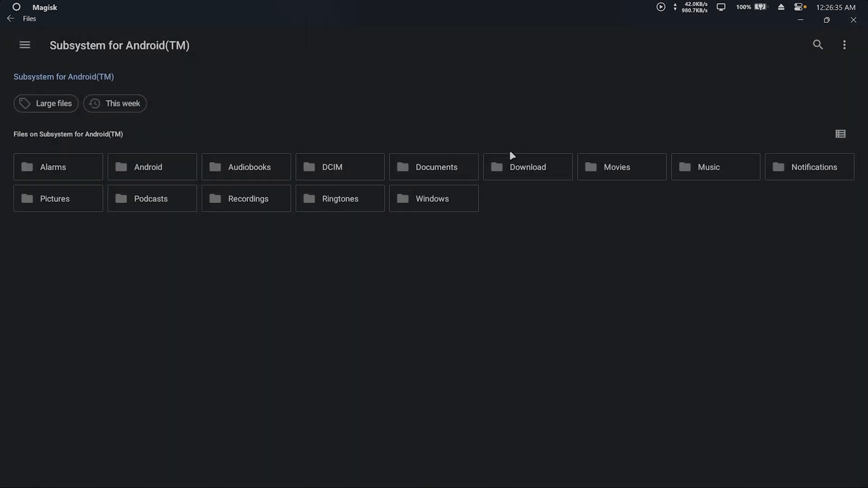
{"action": "left_click", "coordinate": [434, 198]}
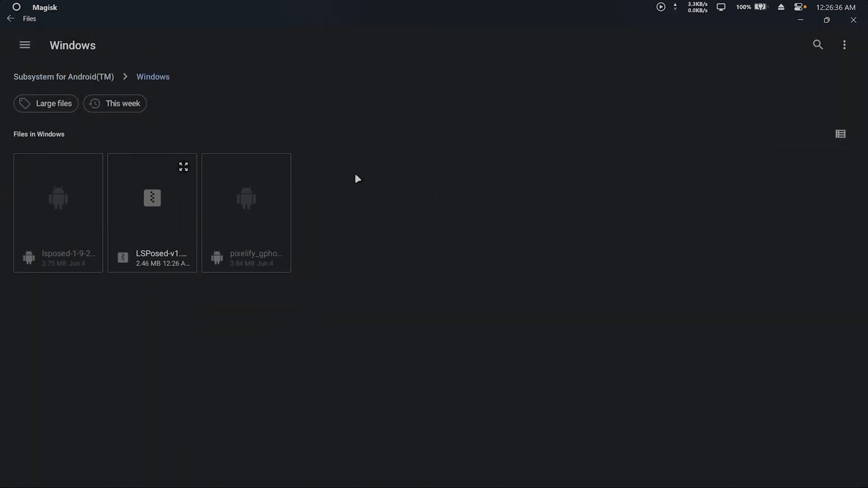
{"action": "left_click", "coordinate": [152, 198]}
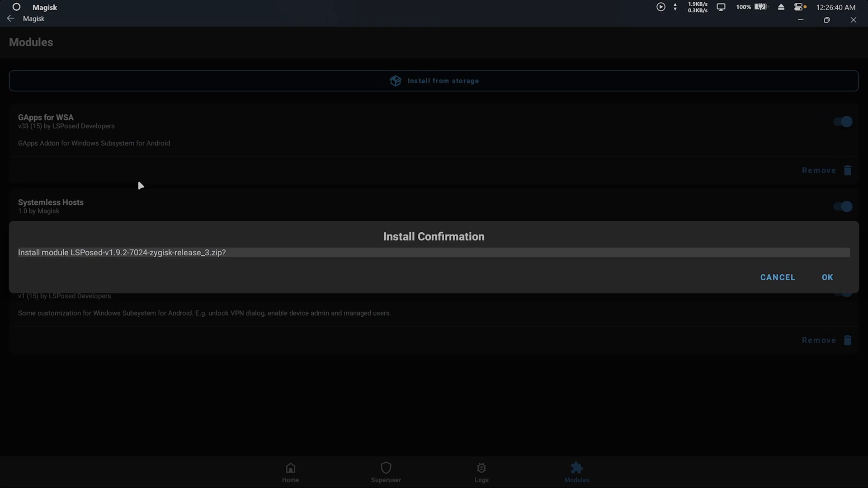
{"action": "left_click", "coordinate": [826, 277]}
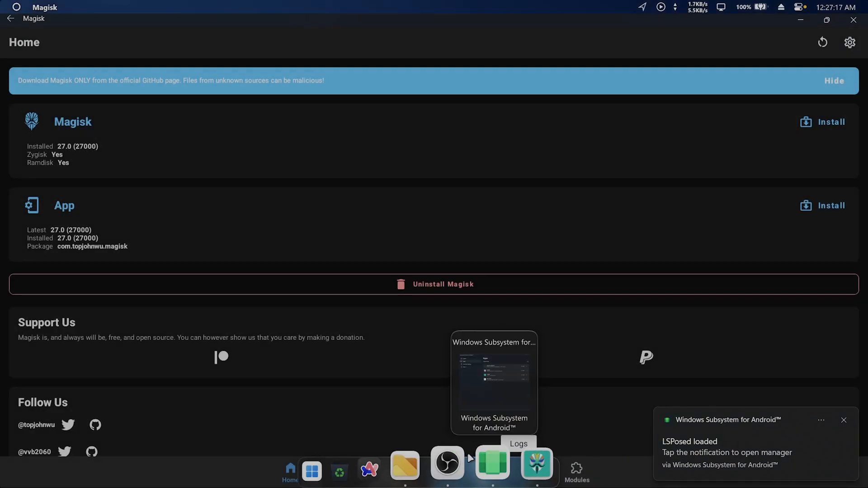
- Install Windows/lsposed-1-9-2.apk via WSA Files with Package installer, accepting the risk warning
{"action": "left_click", "coordinate": [494, 382]}
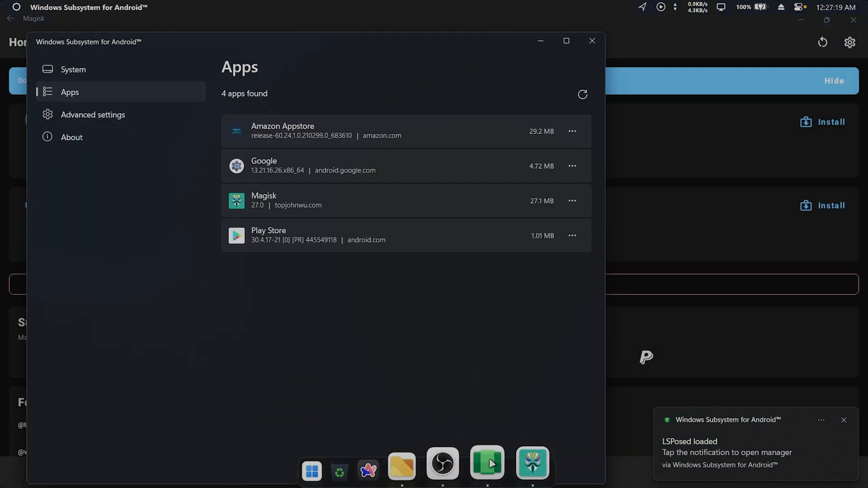
{"action": "left_click", "coordinate": [72, 69]}
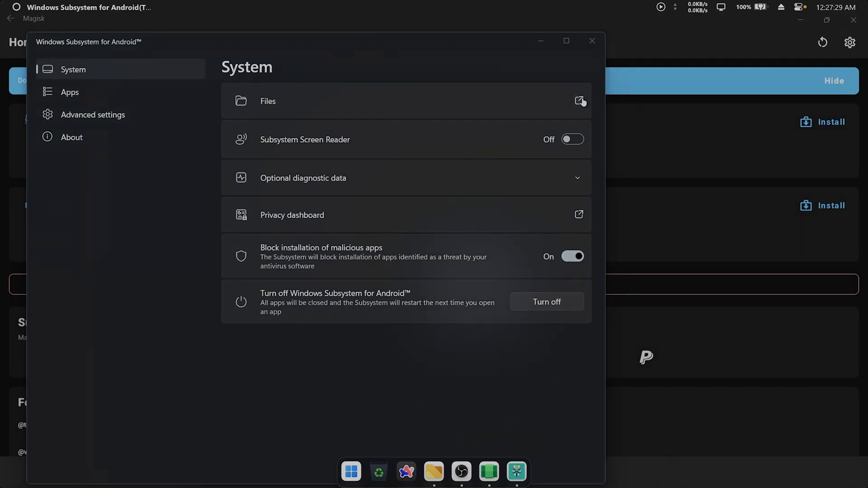
{"action": "left_click", "coordinate": [580, 101]}
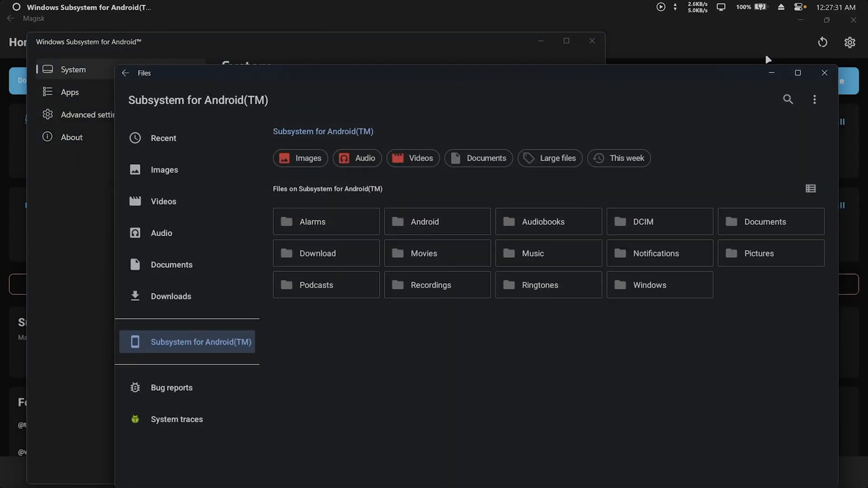
{"action": "left_click", "coordinate": [798, 72]}
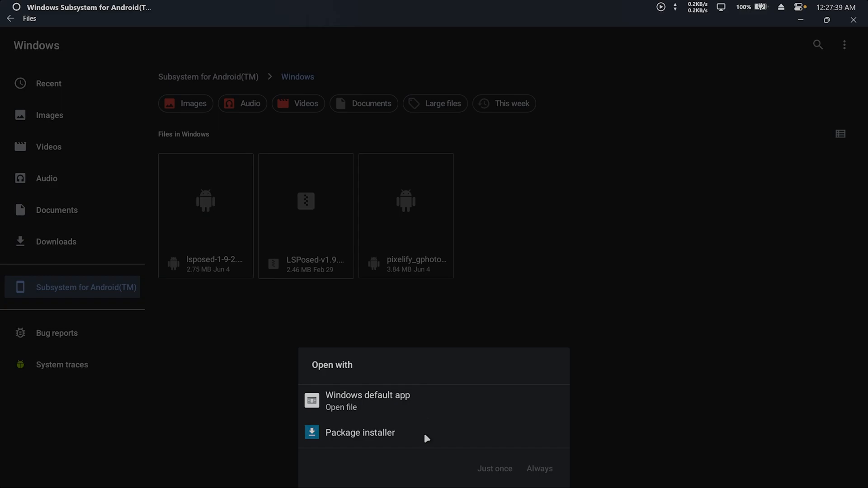
{"action": "left_click", "coordinate": [360, 432]}
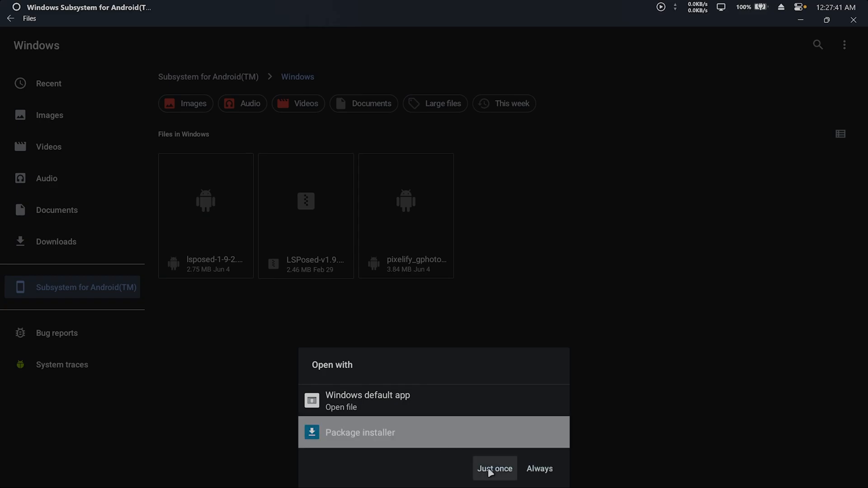
{"action": "left_click", "coordinate": [493, 468]}
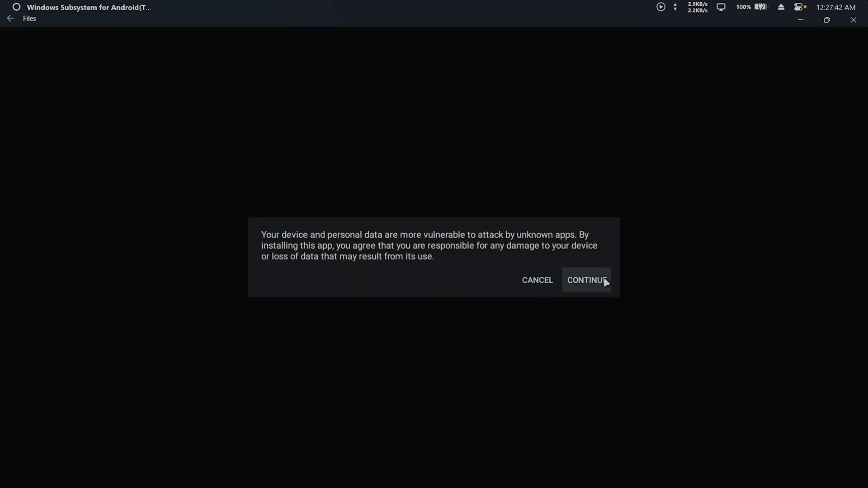
{"action": "left_click", "coordinate": [587, 280]}
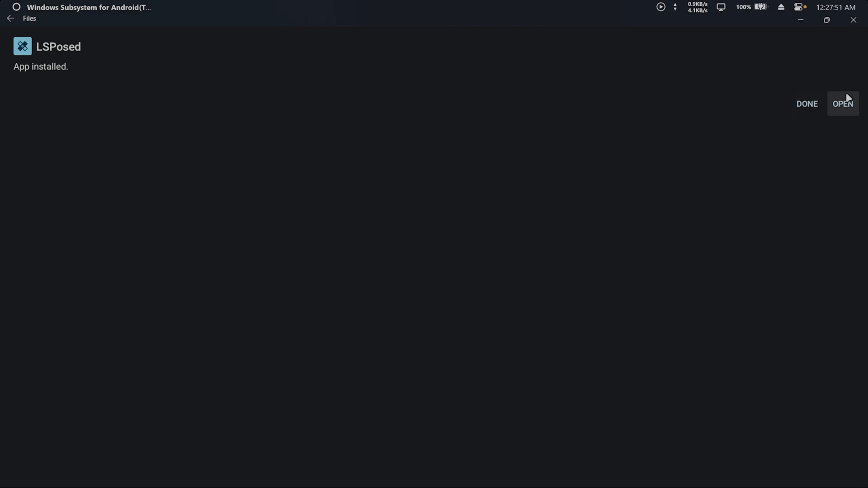
- Open the LSPosed manager, dismiss the recommendation dialog, check Modules, then close it
{"action": "left_click", "coordinate": [842, 104]}
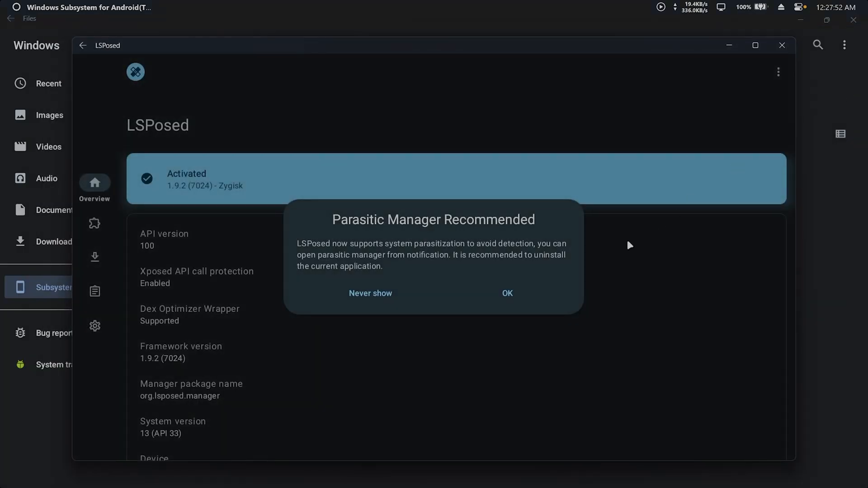
{"action": "left_click", "coordinate": [506, 293]}
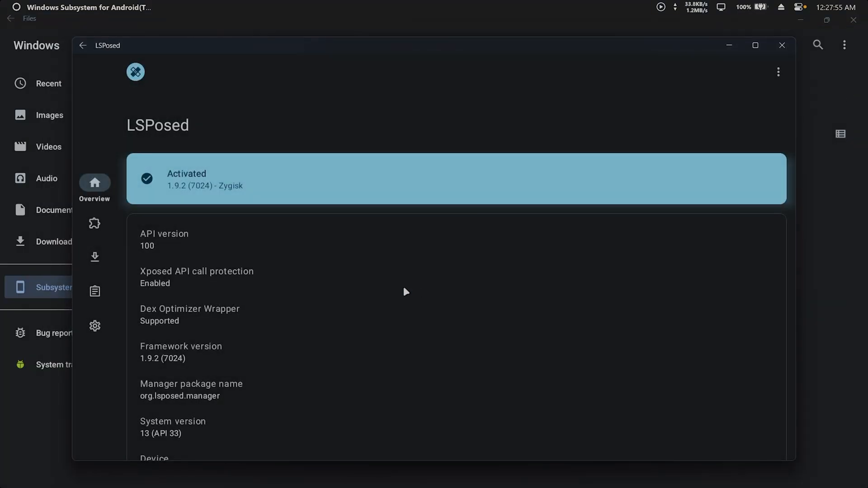
{"action": "left_click", "coordinate": [95, 223]}
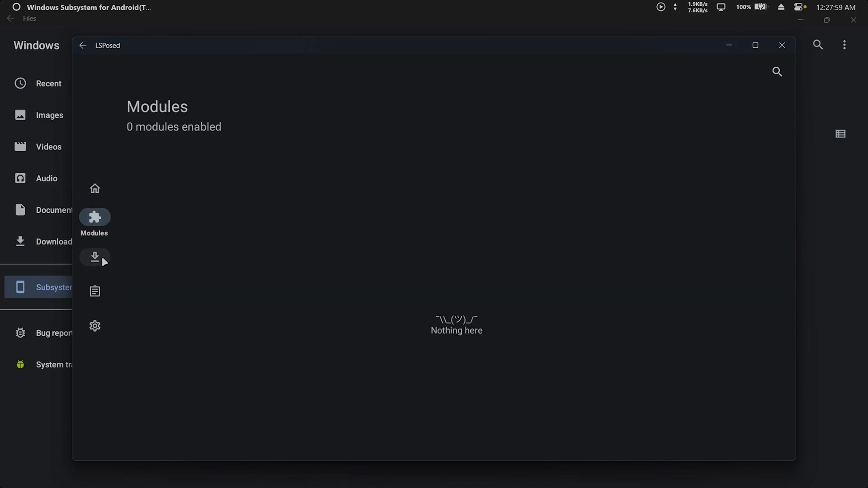
{"action": "left_click", "coordinate": [95, 256]}
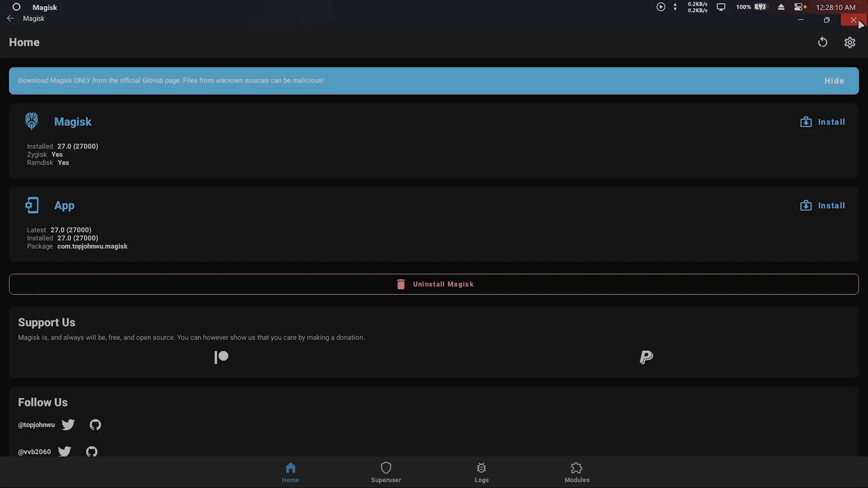
- Close Magisk, sign into Play Store accepting Google's terms, and install Google Photos
{"action": "left_click", "coordinate": [858, 20]}
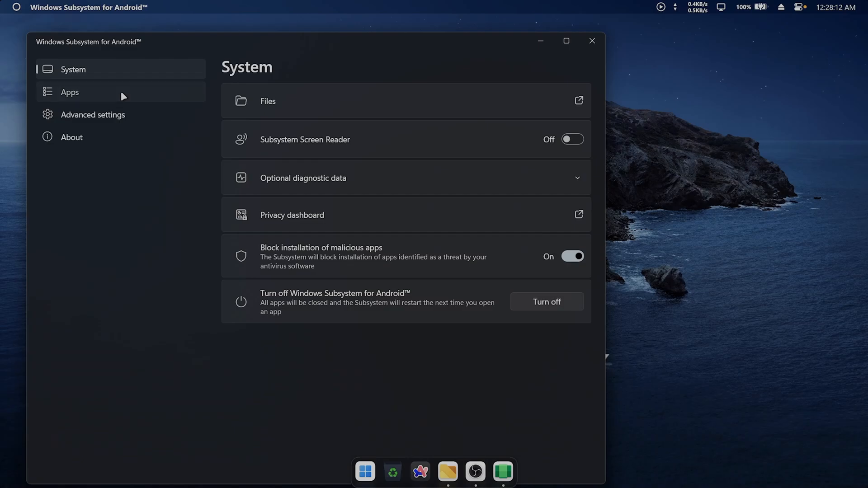
{"action": "left_click", "coordinate": [69, 91]}
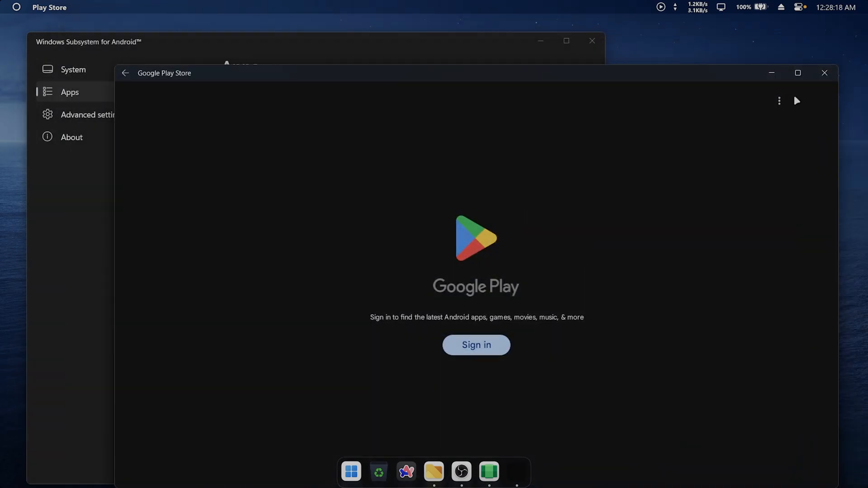
{"action": "left_click", "coordinate": [475, 344]}
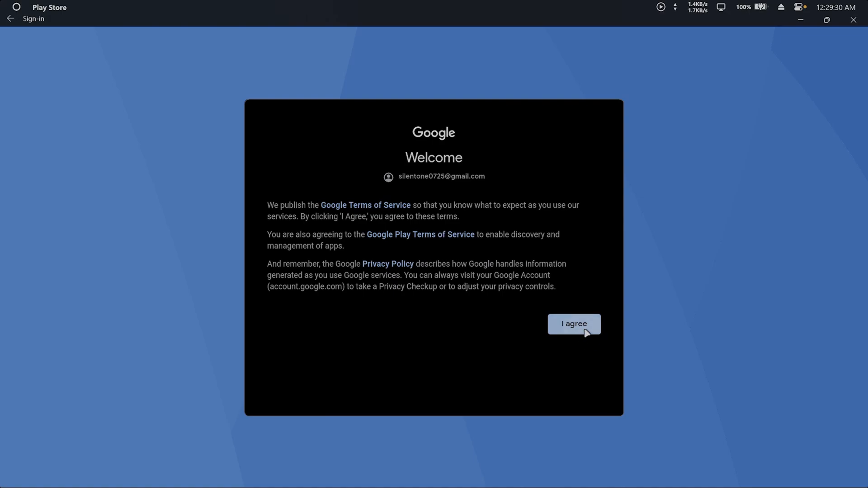
{"action": "left_click", "coordinate": [574, 324]}
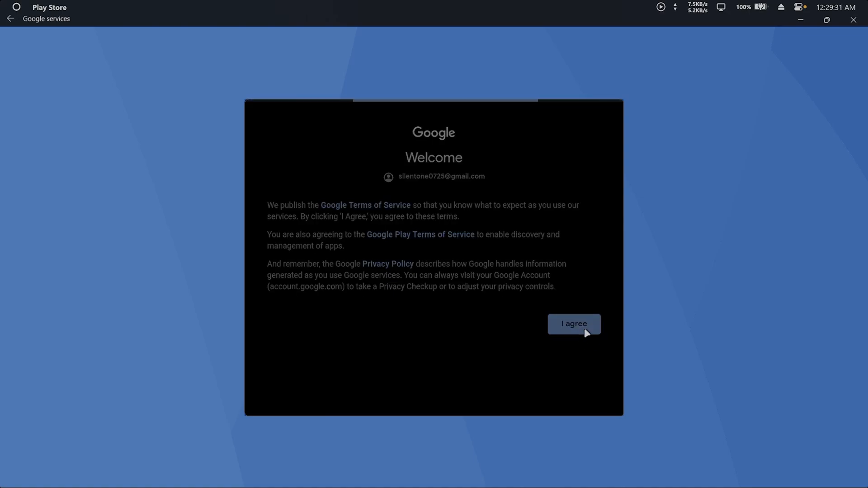
{"action": "left_click", "coordinate": [574, 324]}
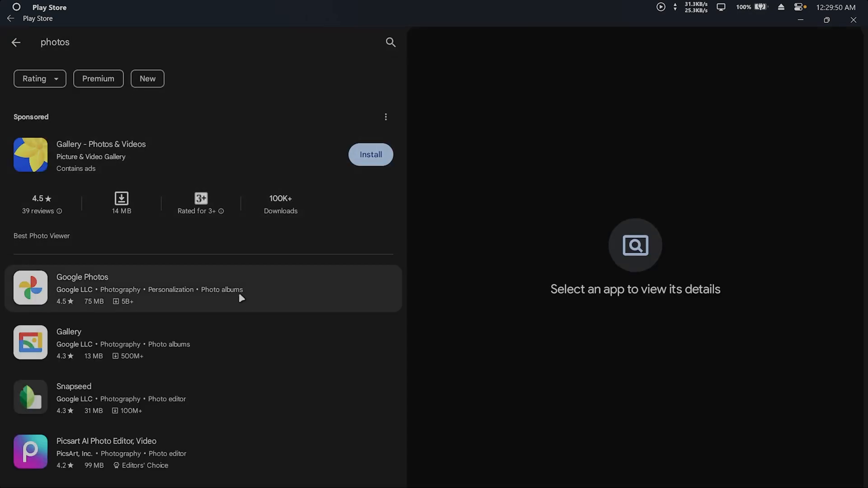
{"action": "left_click", "coordinate": [166, 288]}
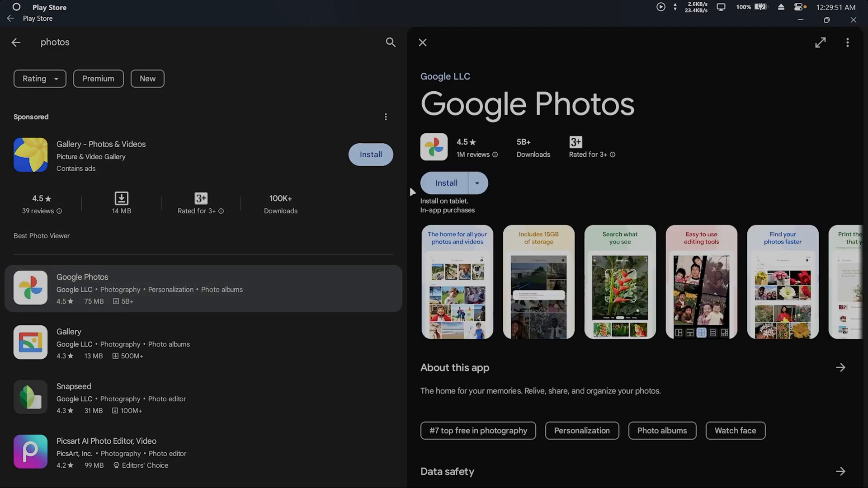
{"action": "left_click", "coordinate": [446, 182]}
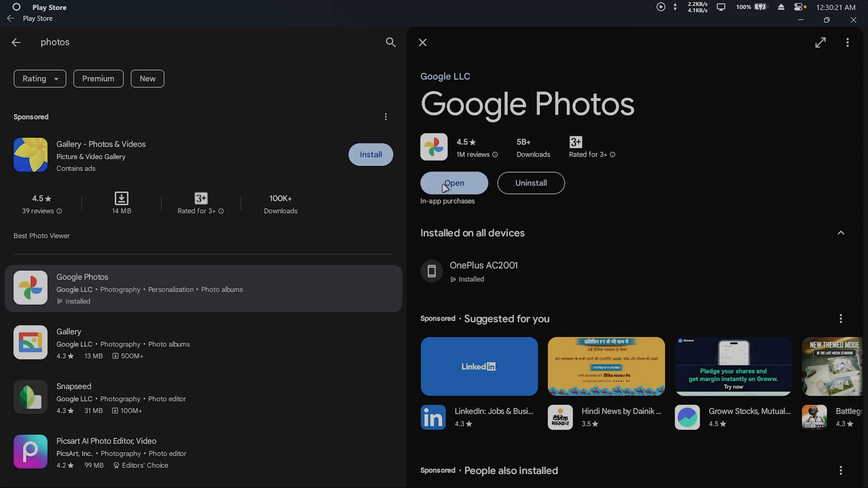
{"action": "mouse_move", "coordinate": [628, 121]}
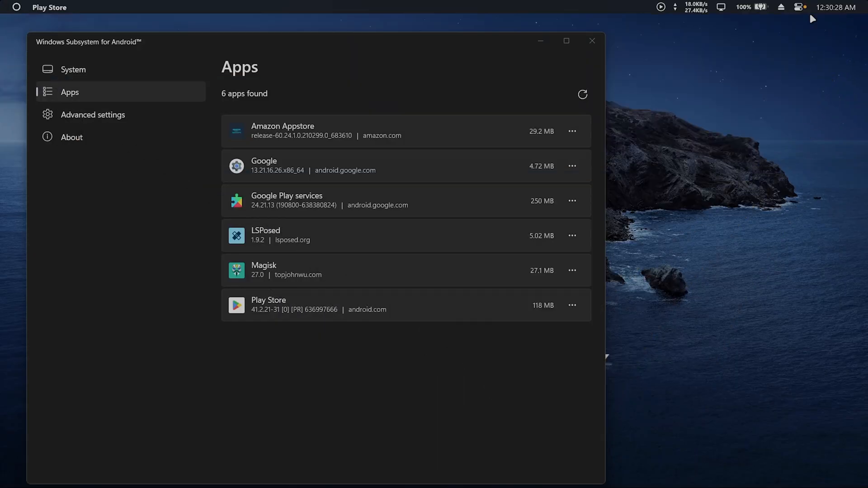
- Install the pixelify_gphotos APK from WSA Files using Package installer, accepting the unknown-apps warning
{"action": "left_click", "coordinate": [72, 69]}
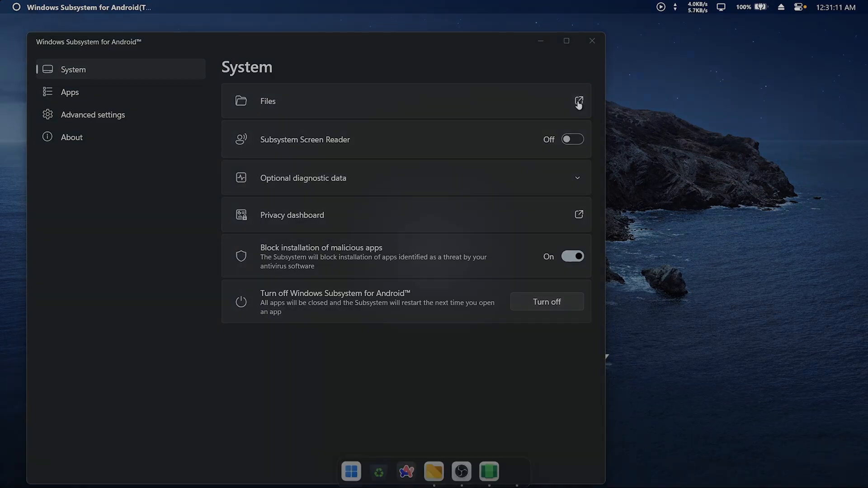
{"action": "left_click", "coordinate": [580, 101]}
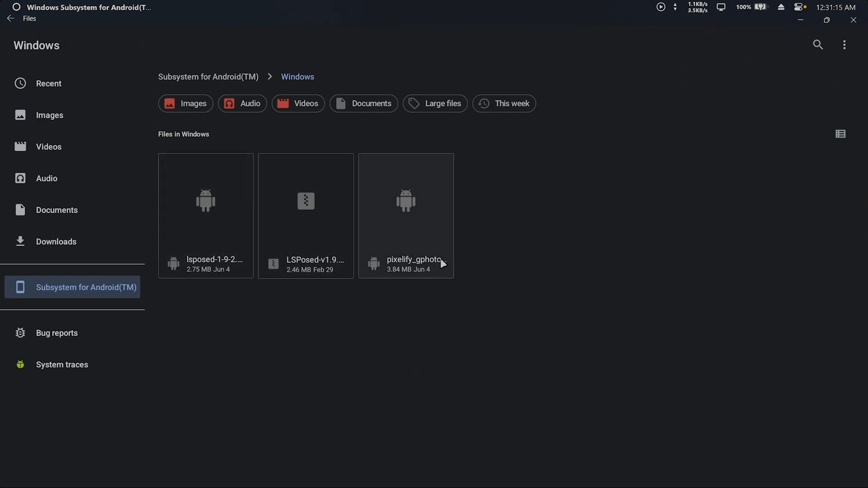
{"action": "left_click", "coordinate": [406, 215]}
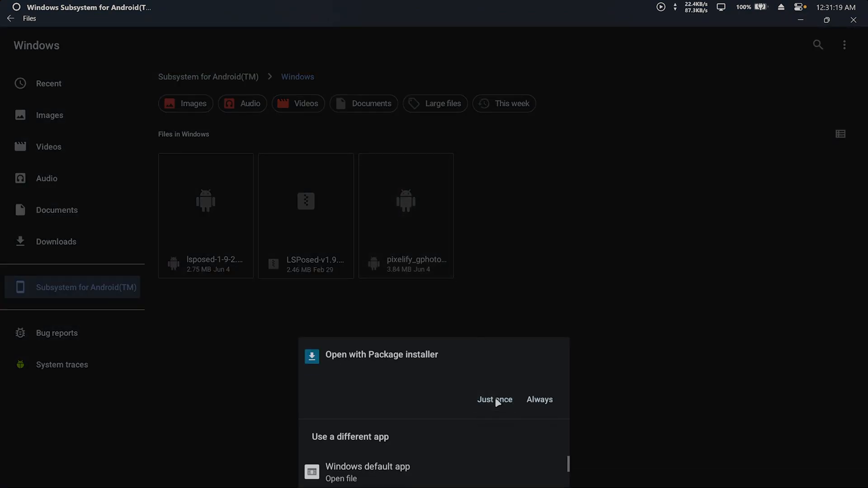
{"action": "left_click", "coordinate": [494, 399]}
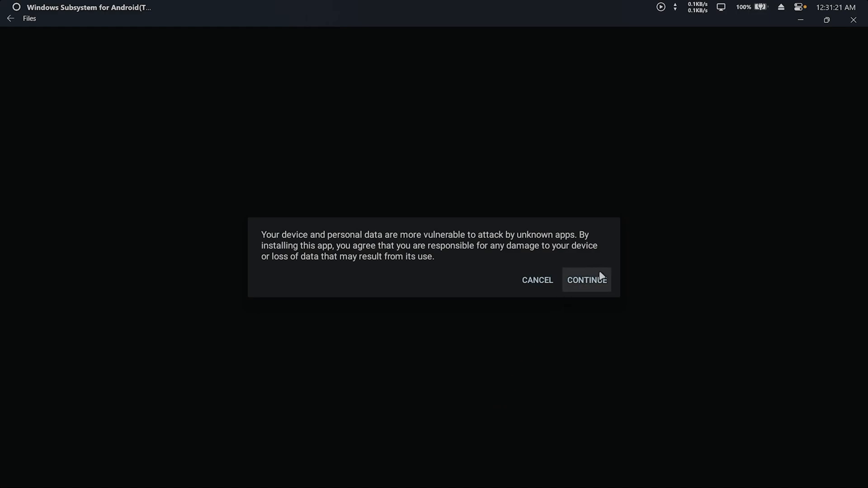
{"action": "left_click", "coordinate": [586, 279]}
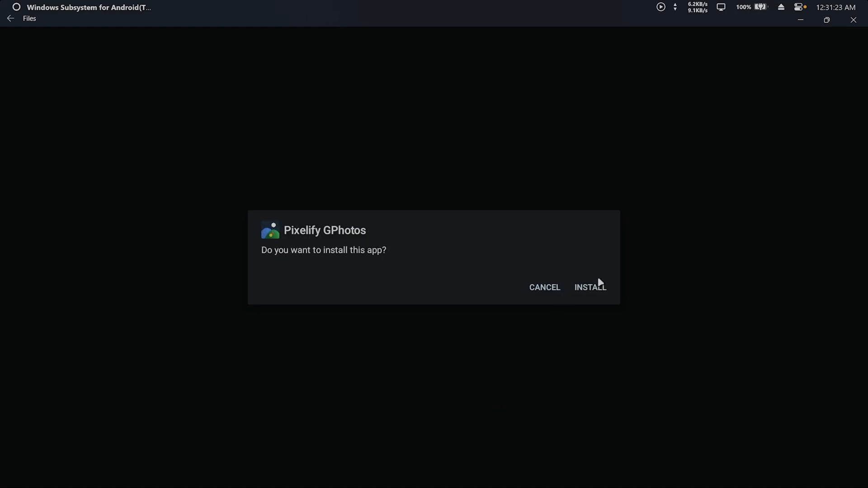
{"action": "left_click", "coordinate": [590, 287]}
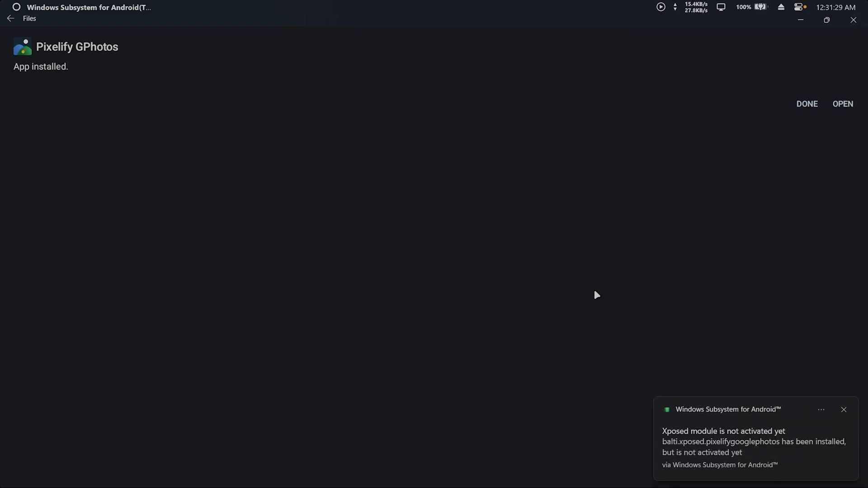
- Enable the Pixelify GPhotos module, tick System Framework and Magisk, and reboot the subsystem
{"action": "left_click", "coordinate": [843, 103]}
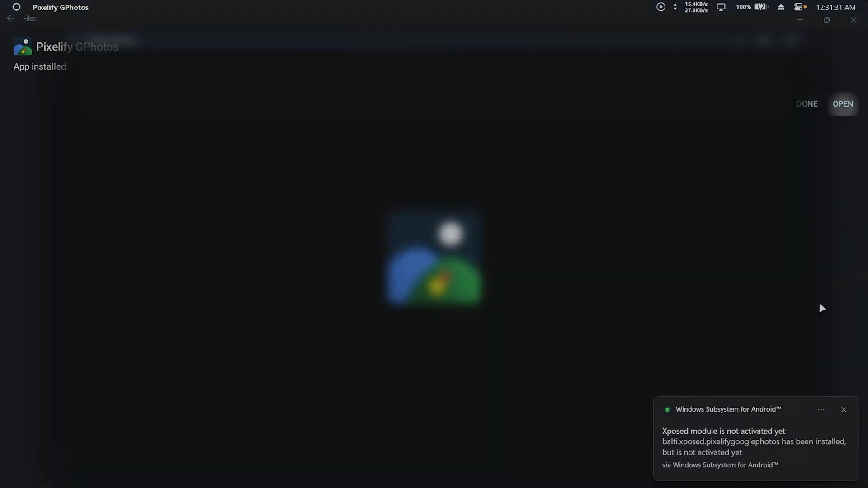
{"action": "left_click", "coordinate": [841, 104]}
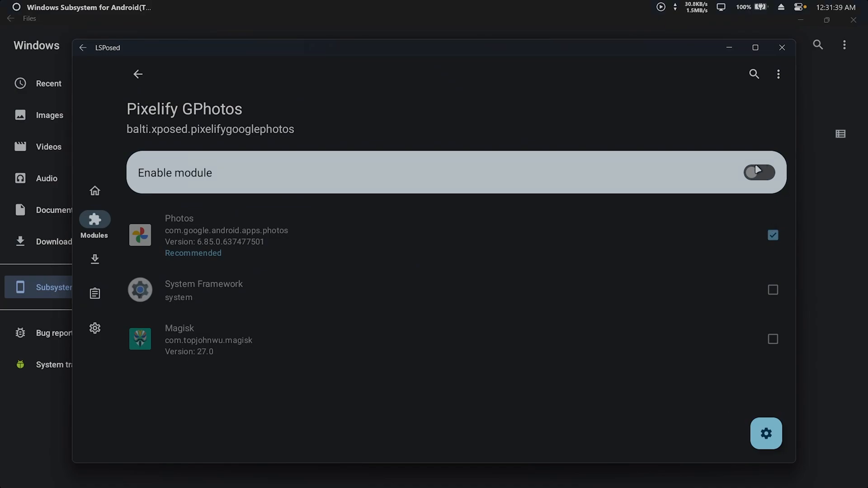
{"action": "left_click", "coordinate": [759, 172]}
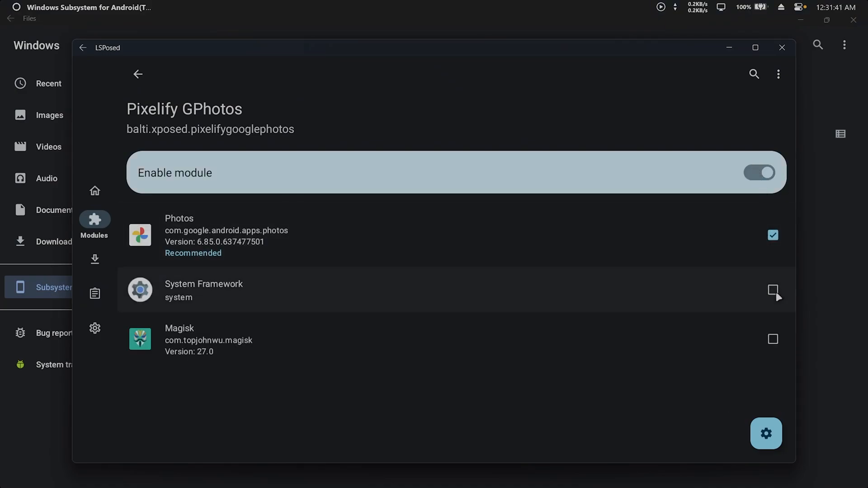
{"action": "left_click", "coordinate": [772, 290]}
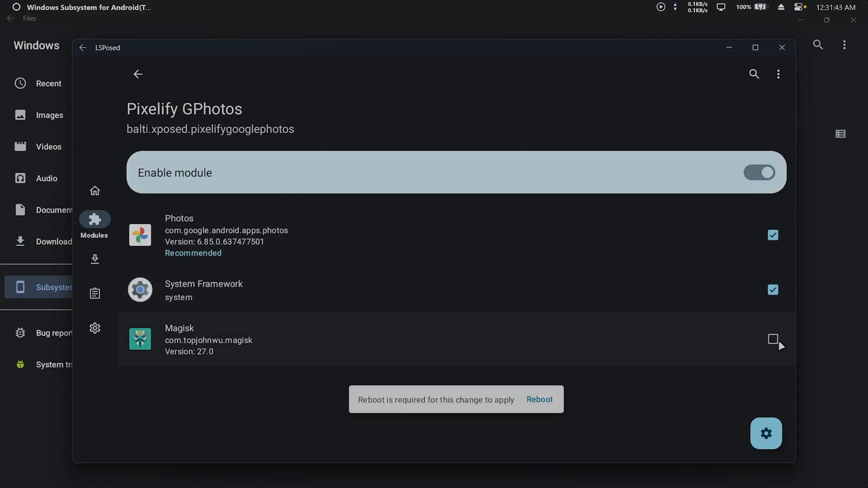
{"action": "left_click", "coordinate": [773, 340]}
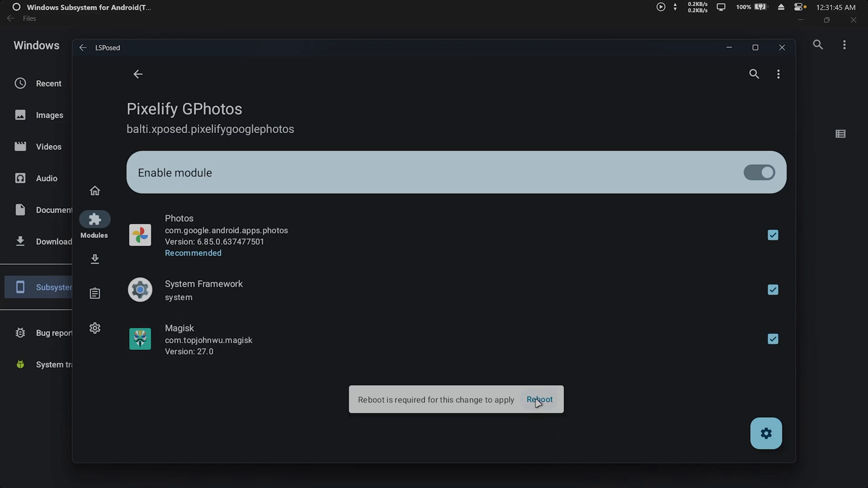
{"action": "left_click", "coordinate": [539, 400]}
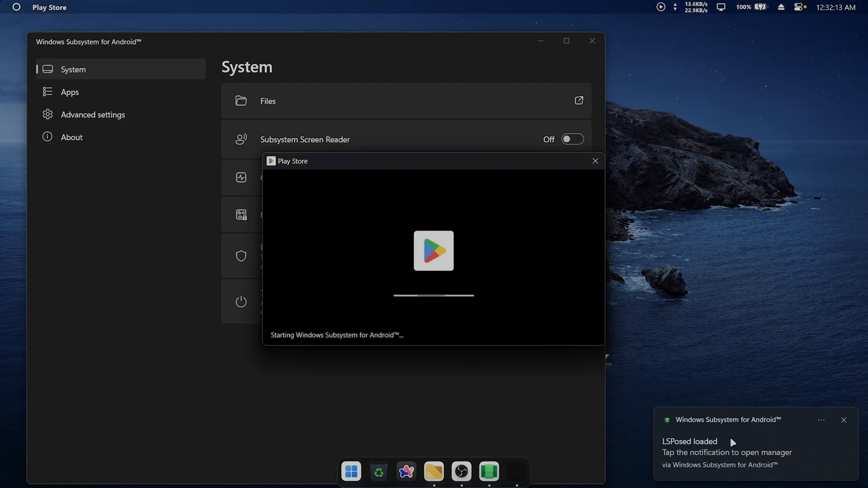
- Open LSPosed from its loaded notification, choose Never show, and go to Modules
{"action": "left_click", "coordinate": [595, 161]}
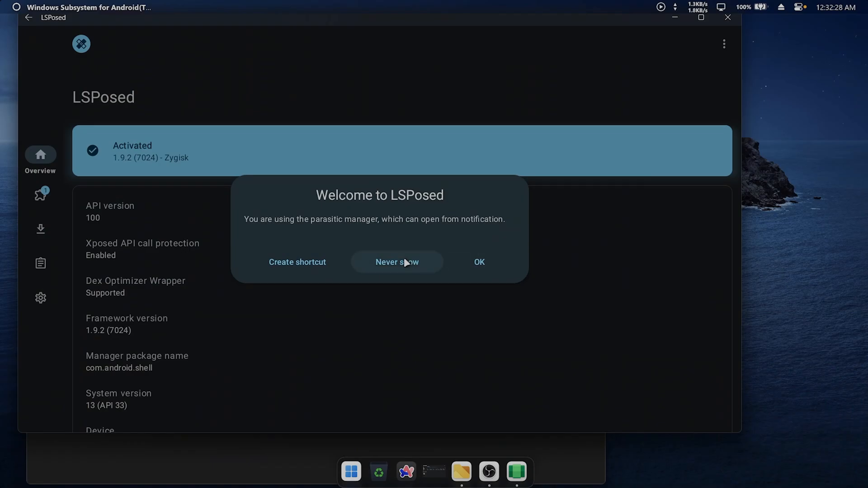
{"action": "left_click", "coordinate": [40, 194]}
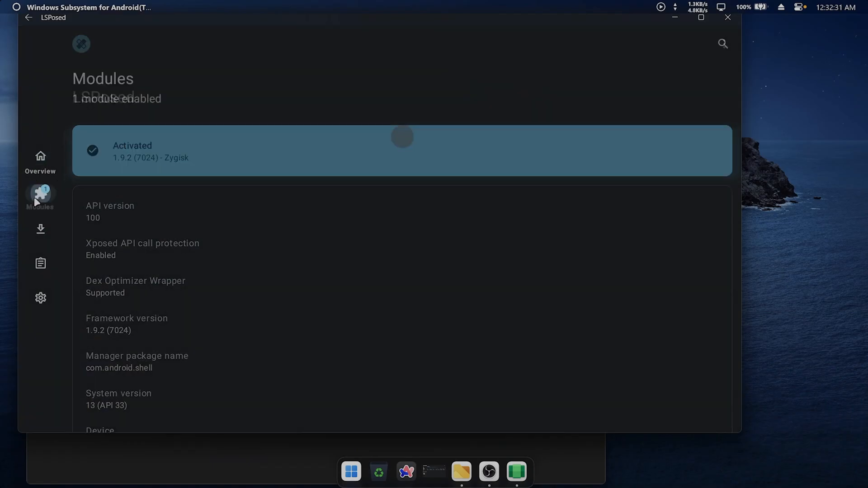
{"action": "left_click", "coordinate": [402, 151]}
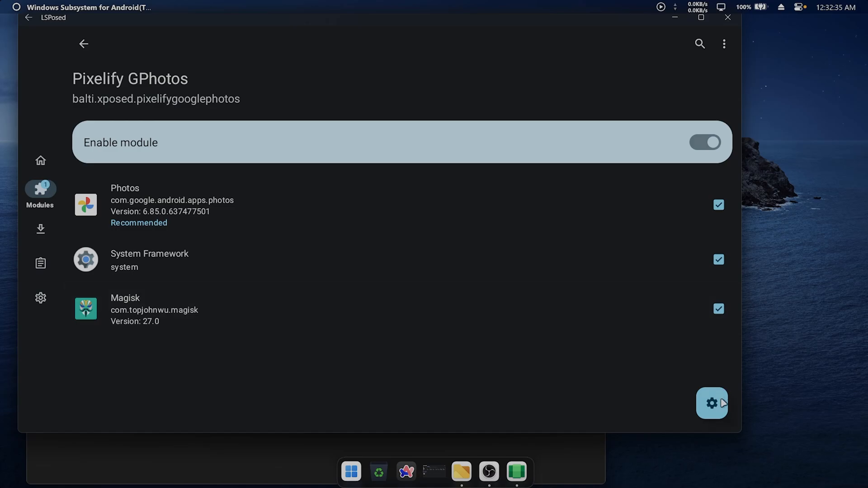
- Set Pixelify GPhotos' Device to spoof to Pixel XL
{"action": "left_click", "coordinate": [712, 403]}
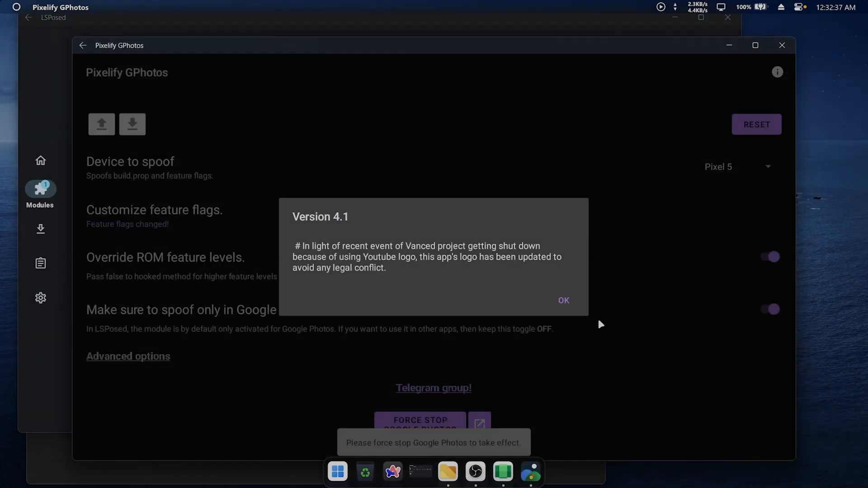
{"action": "left_click", "coordinate": [563, 300]}
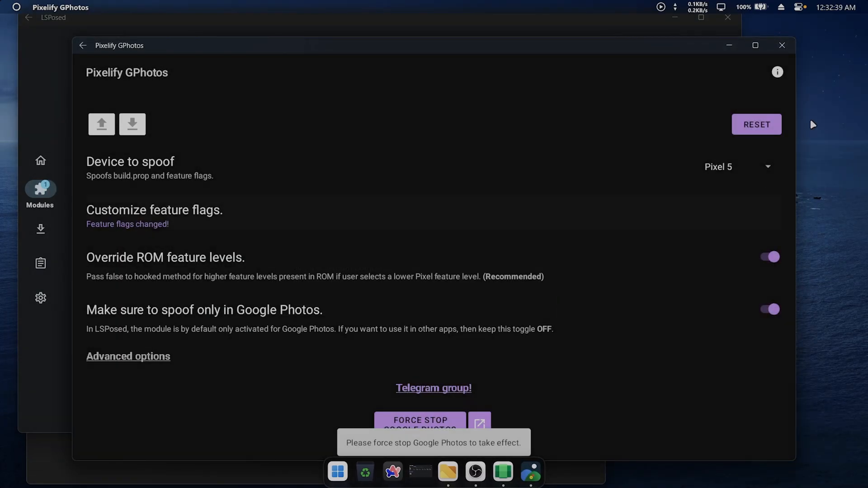
{"action": "left_click", "coordinate": [755, 45]}
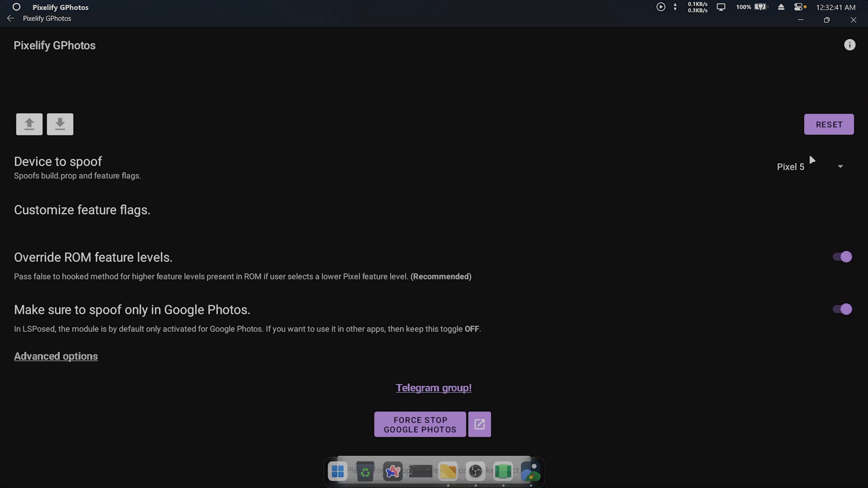
{"action": "left_click", "coordinate": [797, 166]}
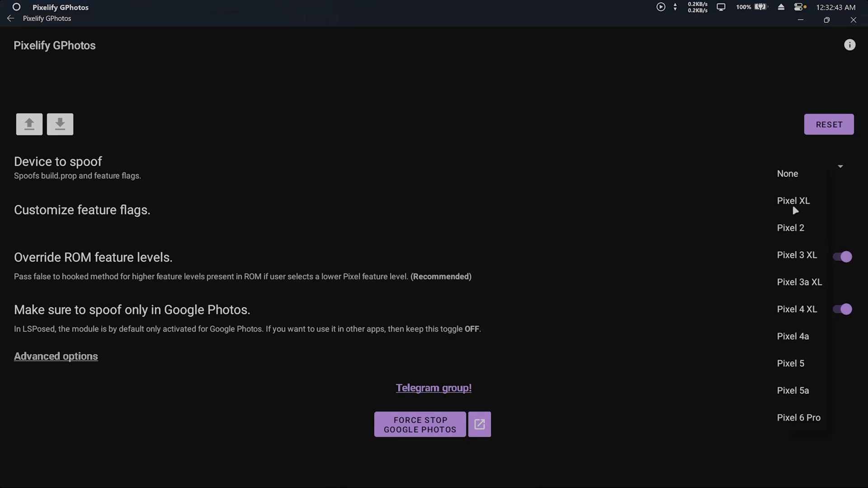
{"action": "left_click", "coordinate": [794, 200]}
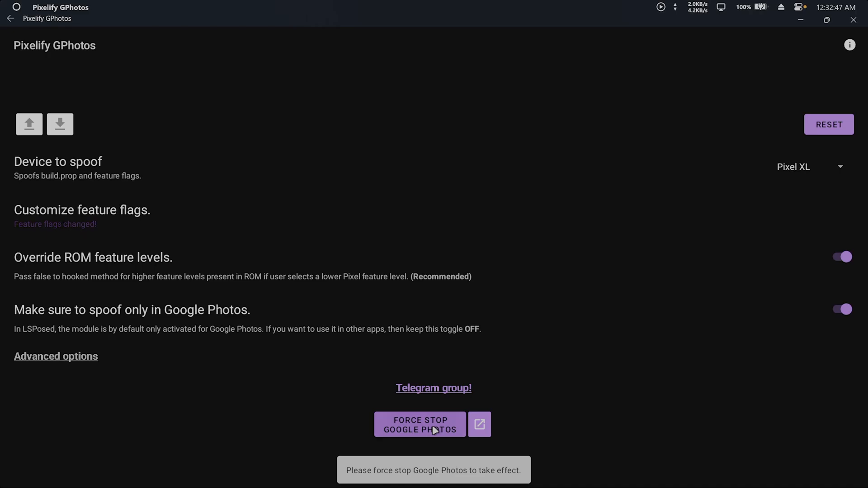
- Force stop Google Photos, granting Pixelify GPhotos superuser access
{"action": "left_click", "coordinate": [419, 425]}
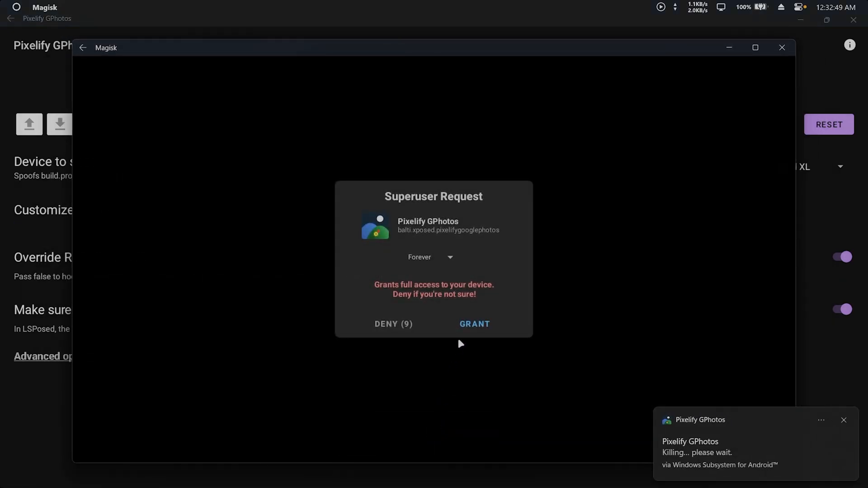
{"action": "left_click", "coordinate": [474, 324]}
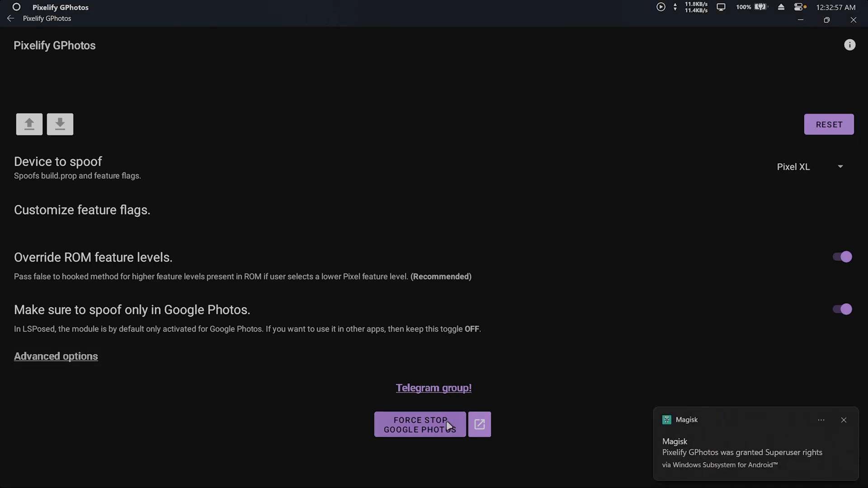
{"action": "left_click", "coordinate": [419, 424]}
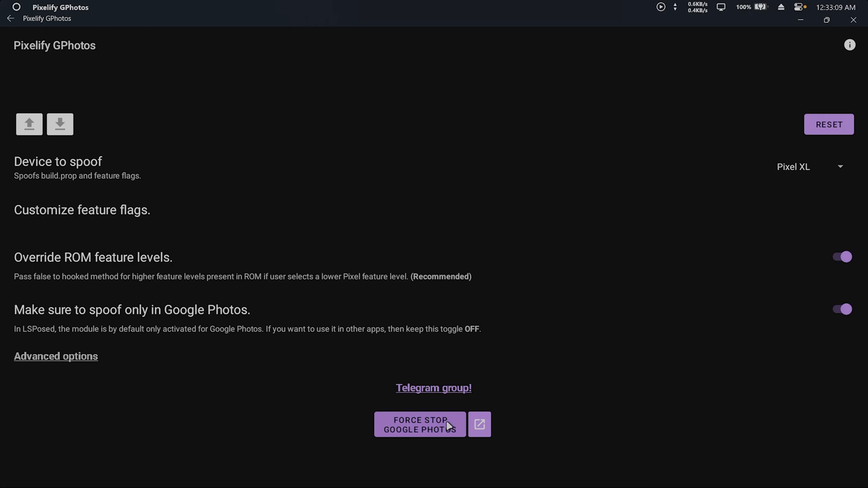
- Launch Google Photos, allow photo and notification access, and turn on backup
{"action": "left_click", "coordinate": [480, 425]}
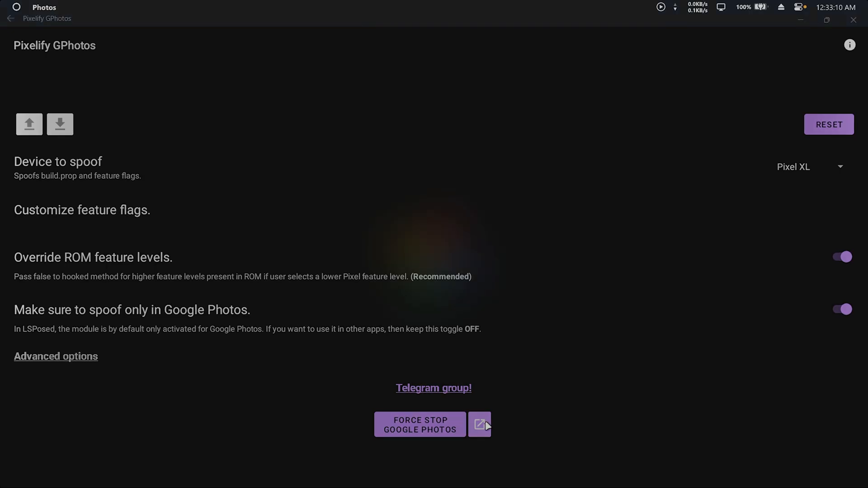
{"action": "left_click", "coordinate": [478, 424]}
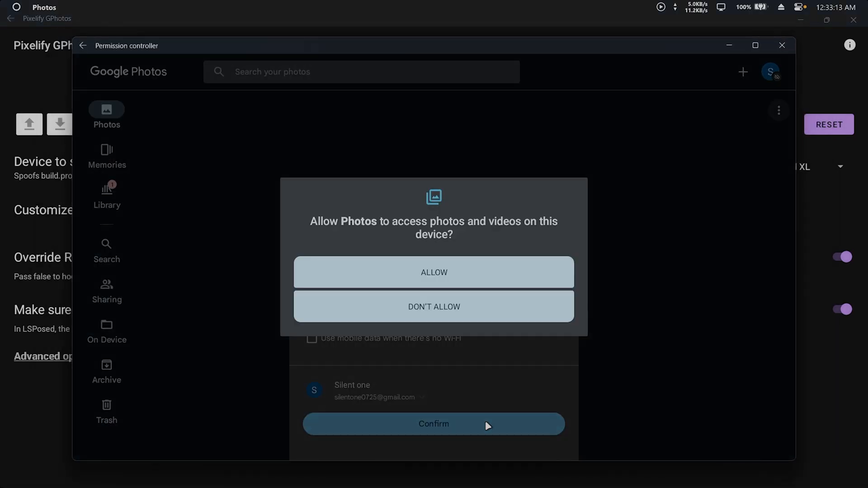
{"action": "left_click", "coordinate": [433, 272]}
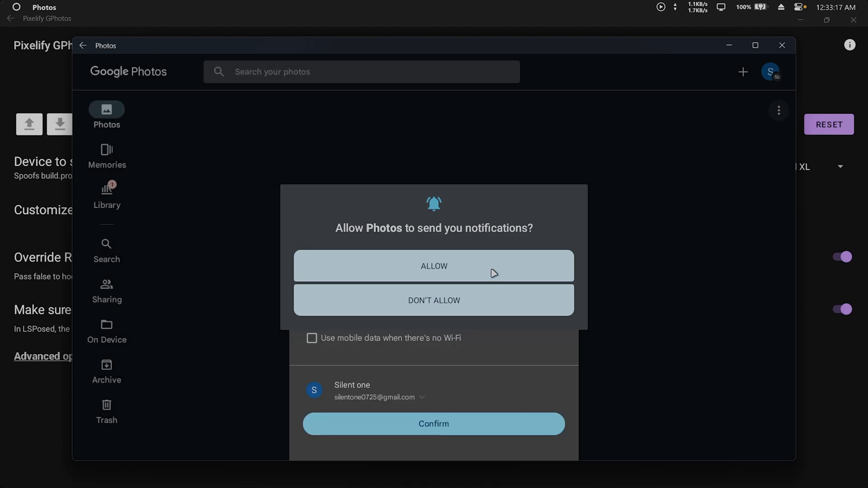
{"action": "left_click", "coordinate": [434, 266]}
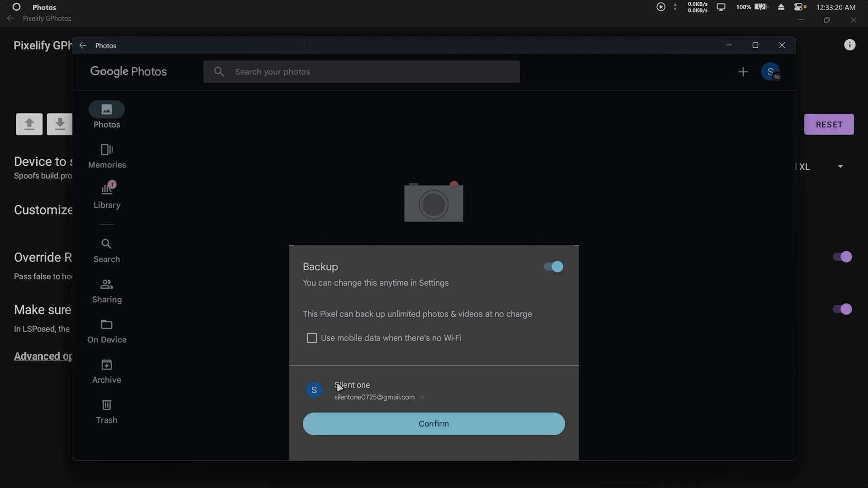
{"action": "mouse_move", "coordinate": [404, 424]}
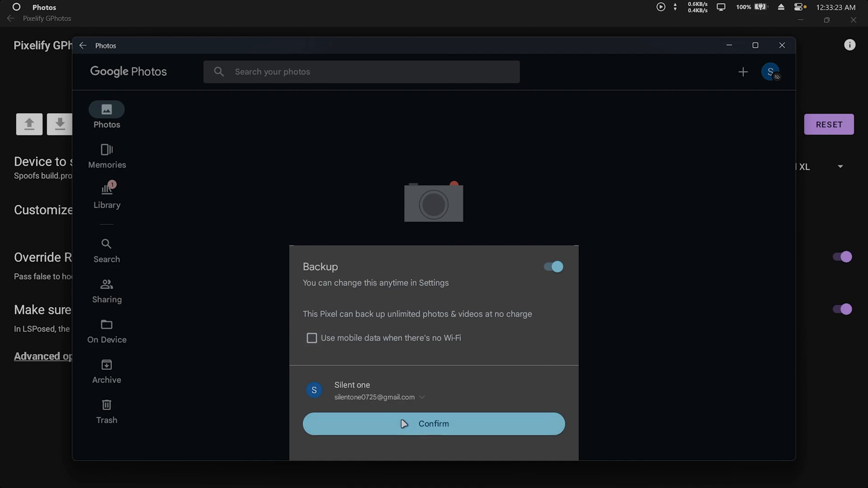
{"action": "left_click", "coordinate": [433, 424]}
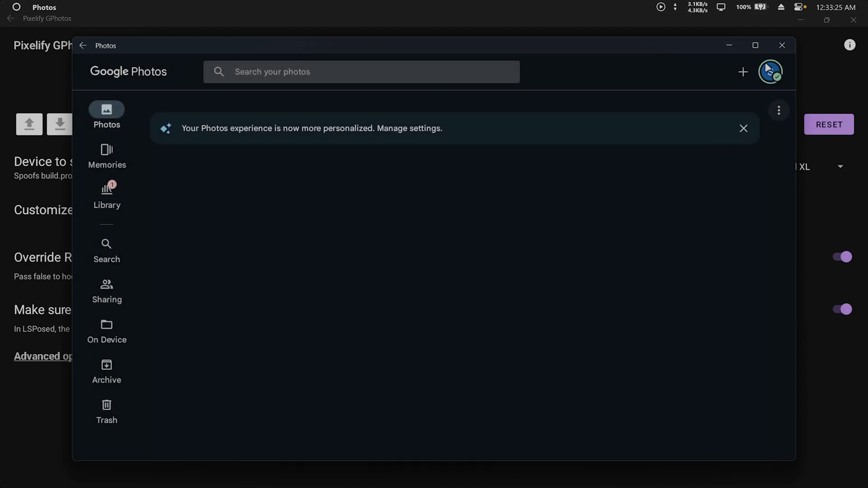
- Check unlimited Pixel storage in the account panel, then close Google Photos
{"action": "left_click", "coordinate": [770, 72]}
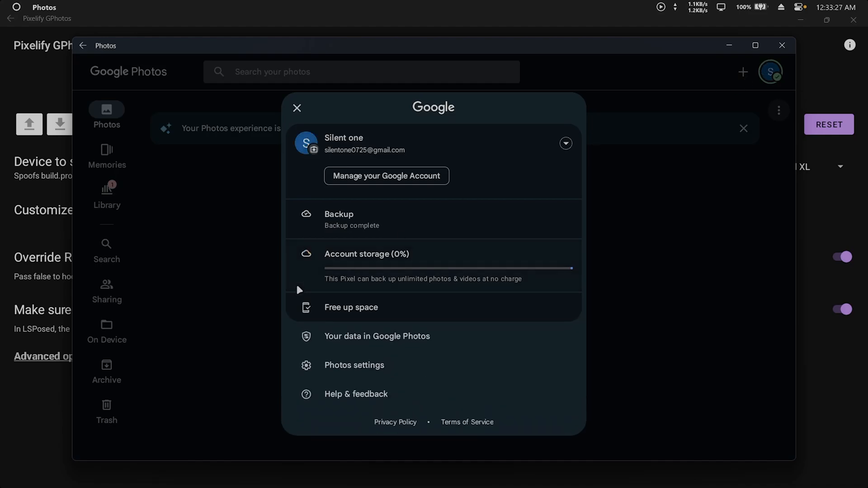
{"action": "mouse_move", "coordinate": [458, 275]}
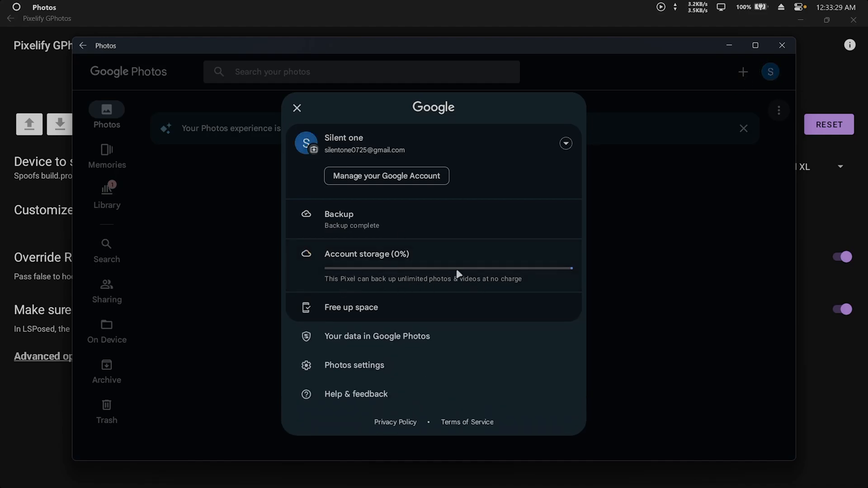
{"action": "mouse_move", "coordinate": [365, 172]}
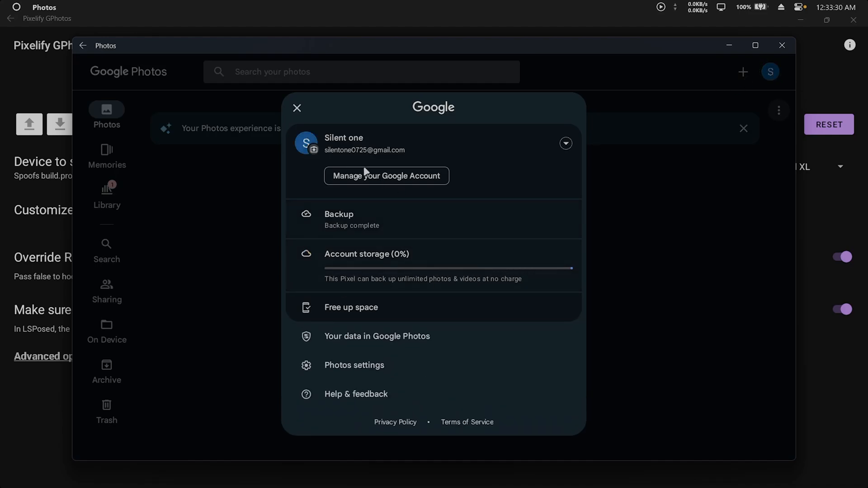
{"action": "left_click", "coordinate": [297, 108]}
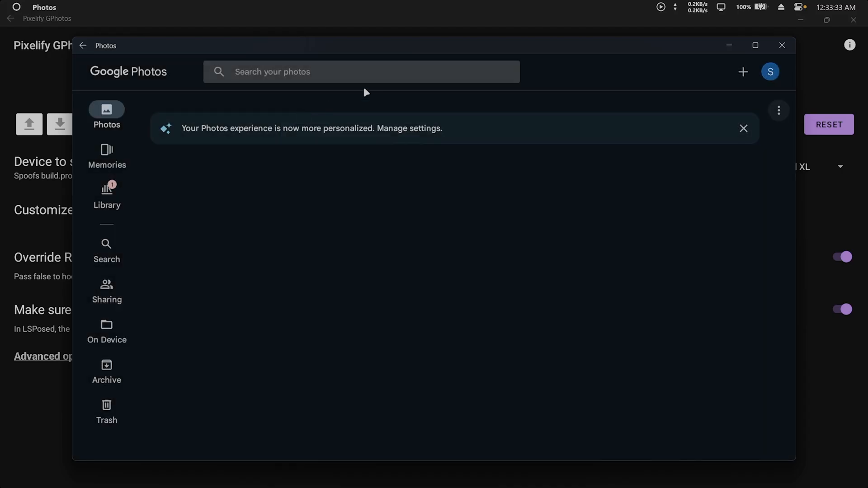
{"action": "left_click", "coordinate": [781, 45]}
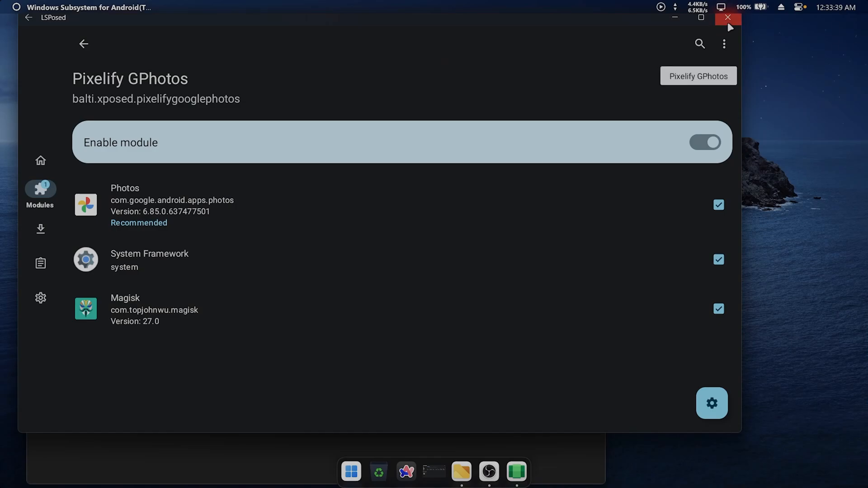
- Close LSPosed, open the sample pictures folder, and select all three pictures
{"action": "left_click", "coordinate": [728, 18]}
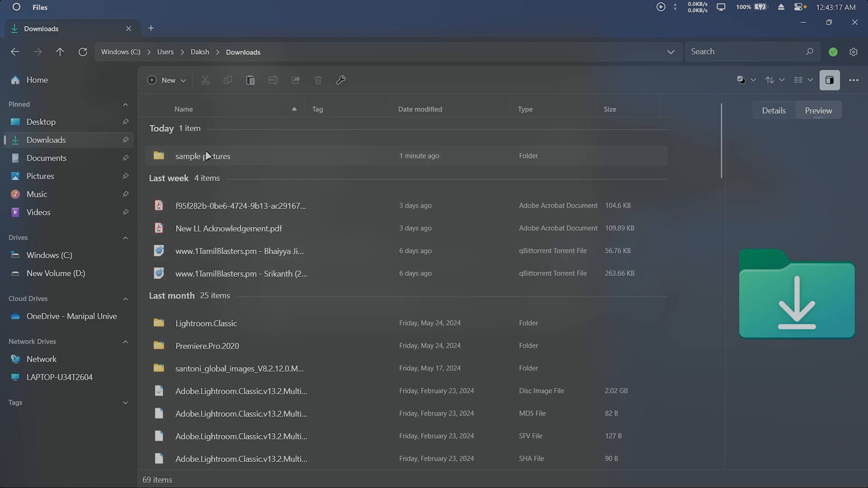
{"action": "double_click", "coordinate": [203, 156]}
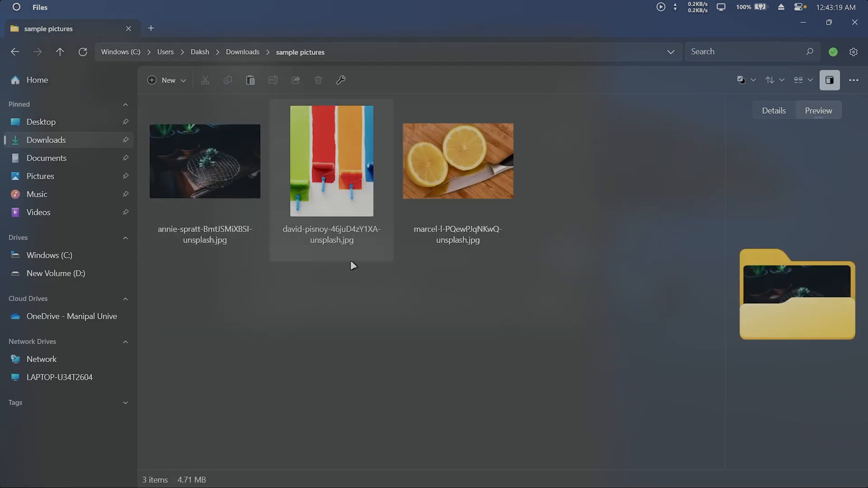
{"action": "key", "text": "ctrl+a"}
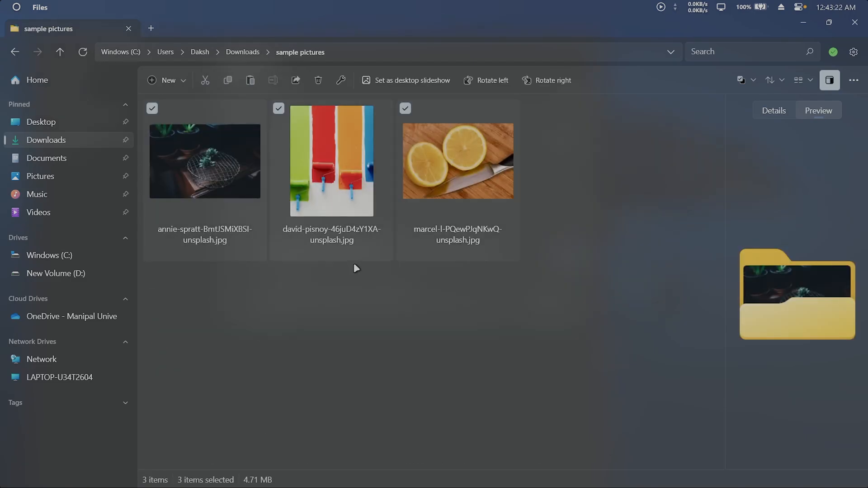
{"action": "left_click", "coordinate": [354, 269]}
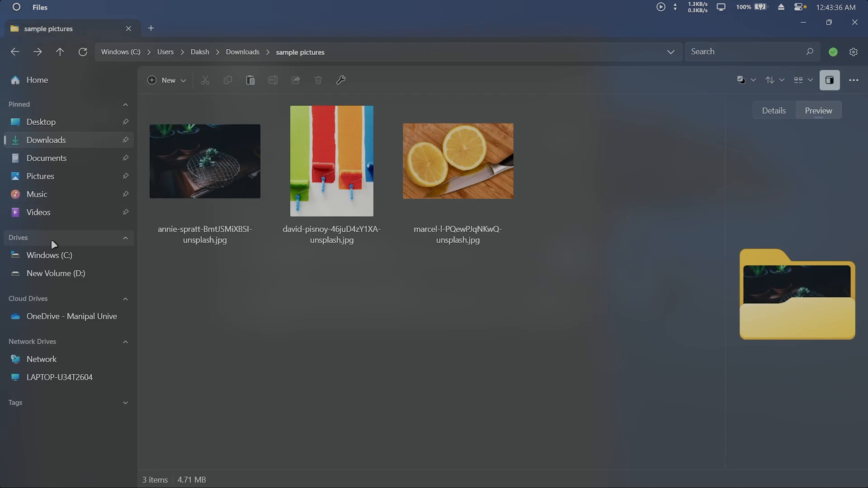
- Browse to C:\Users\Daksh\Backup in Files, then close the file manager
{"action": "left_click", "coordinate": [49, 255]}
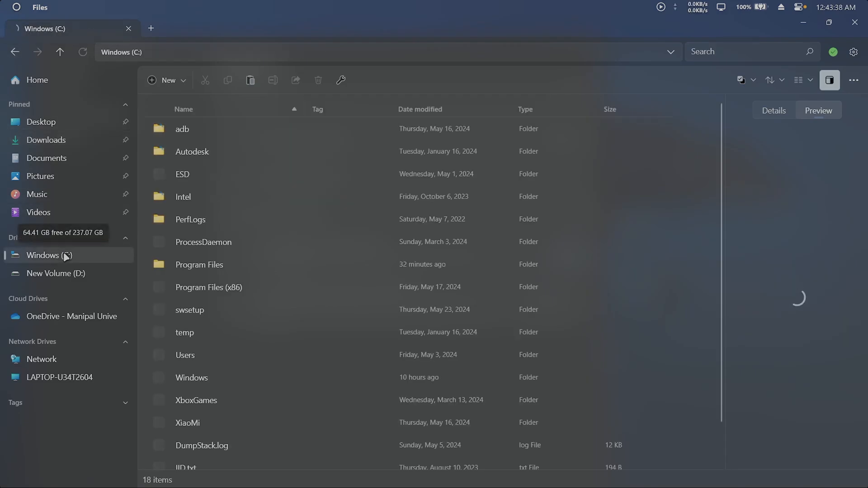
{"action": "left_click", "coordinate": [185, 294]}
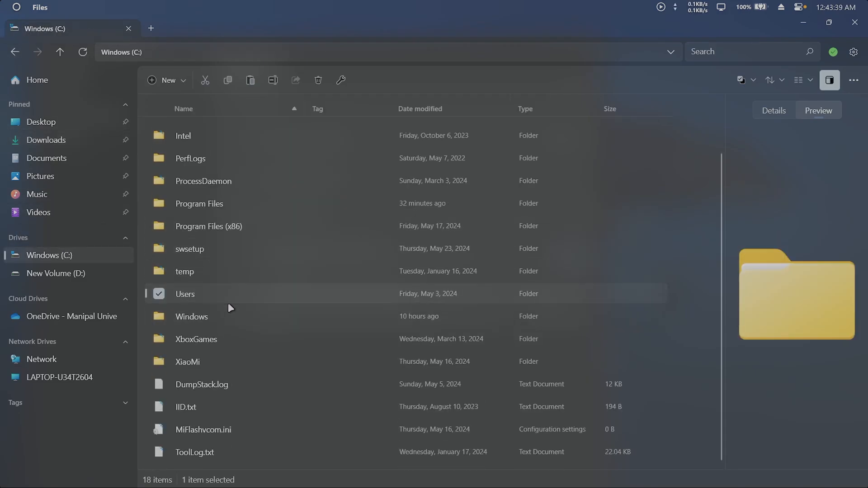
{"action": "double_click", "coordinate": [185, 294]}
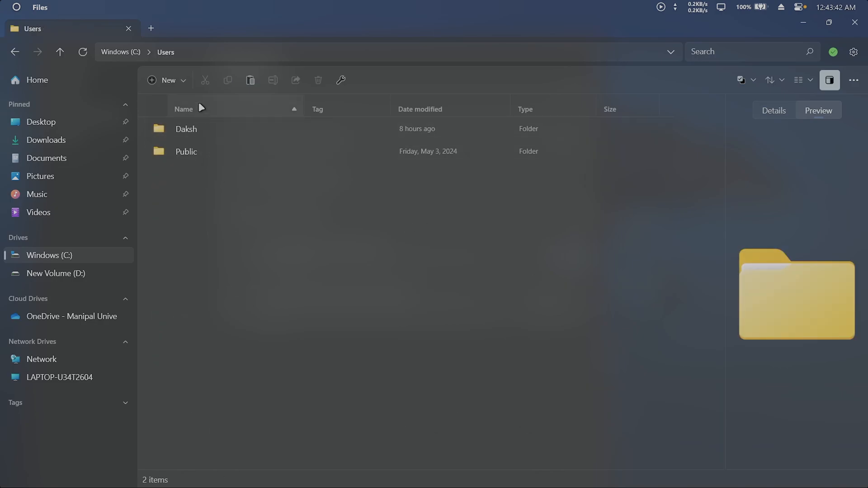
{"action": "double_click", "coordinate": [186, 128]}
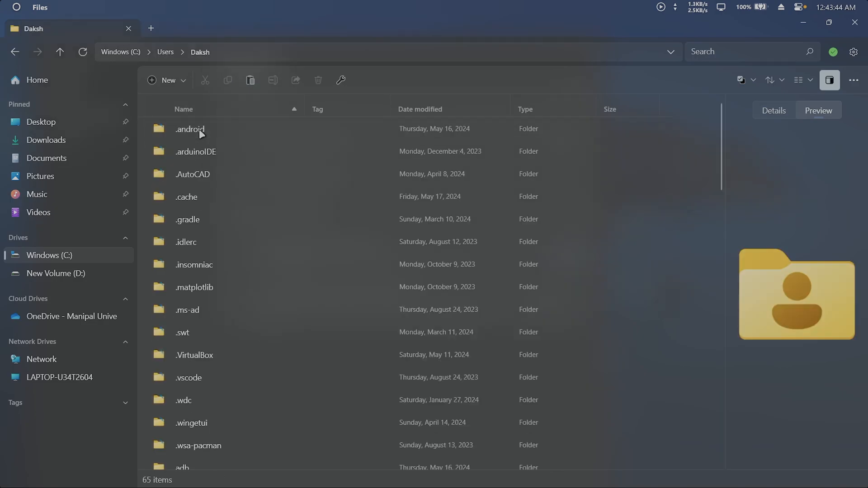
{"action": "scroll", "scroll_direction": "down", "scroll_amount": 3}
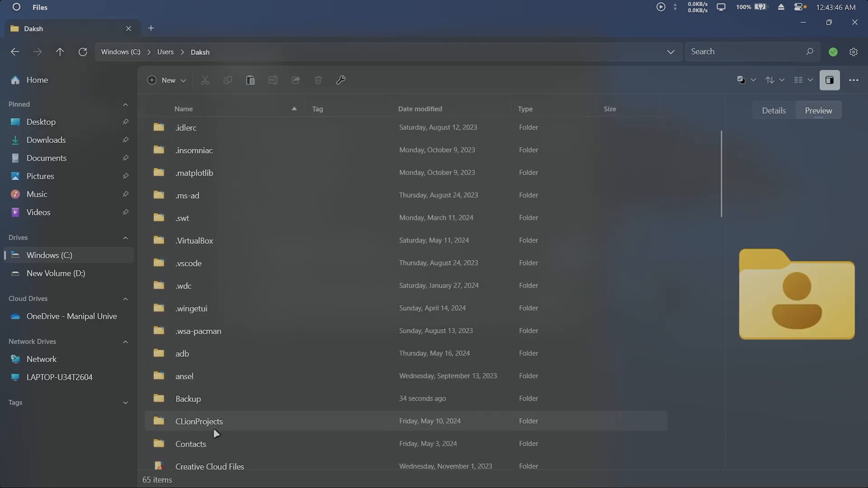
{"action": "scroll", "scroll_direction": "down", "scroll_amount": 3}
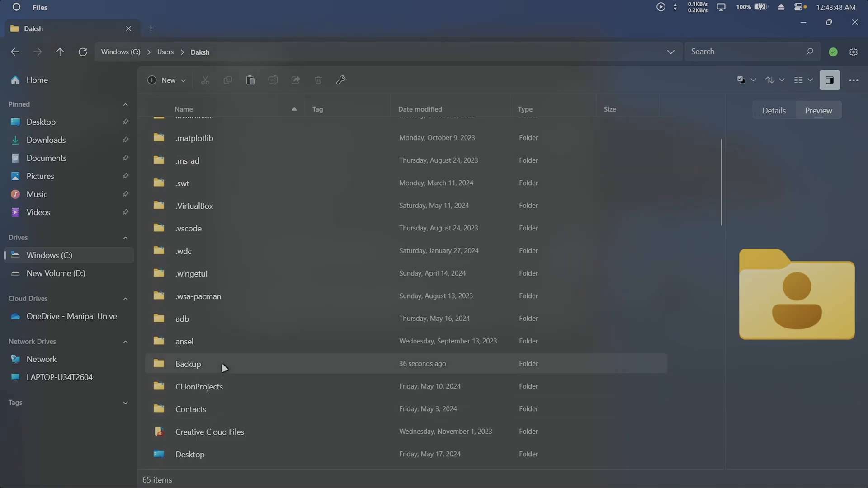
{"action": "double_click", "coordinate": [188, 363]}
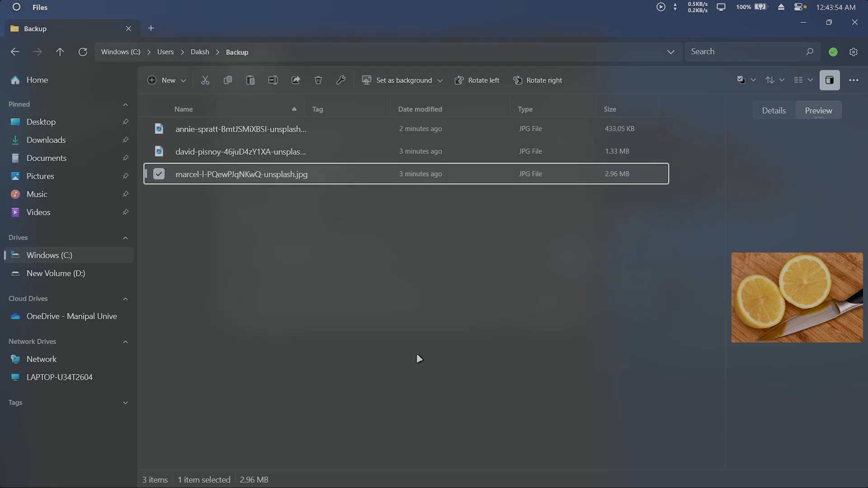
{"action": "left_click", "coordinate": [419, 358]}
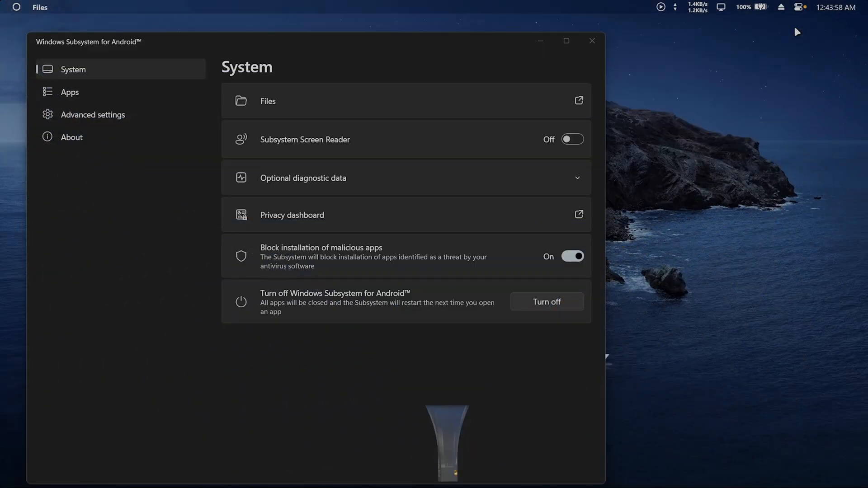
- Open Google Photos from the installed Android apps list in WSA Settings
{"action": "left_click", "coordinate": [84, 92]}
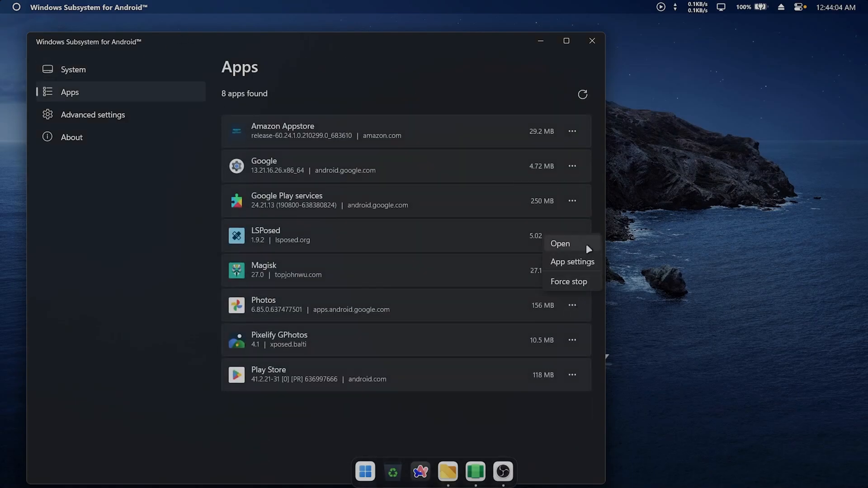
{"action": "left_click", "coordinate": [559, 244]}
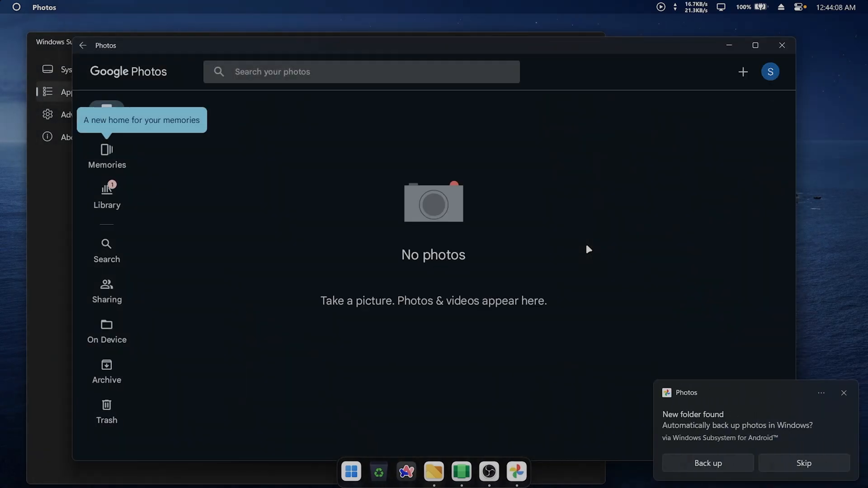
{"action": "mouse_move", "coordinate": [716, 476]}
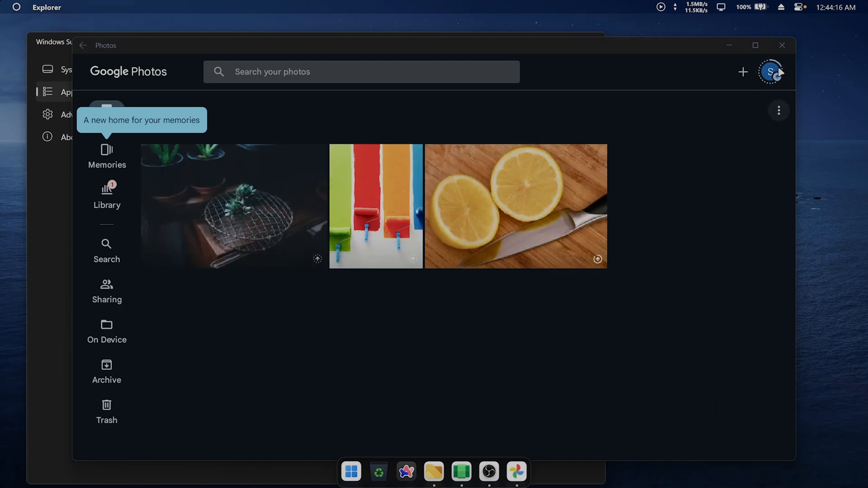
- Open the Google Photos account panel to confirm backup is complete with unlimited storage
{"action": "left_click", "coordinate": [769, 72]}
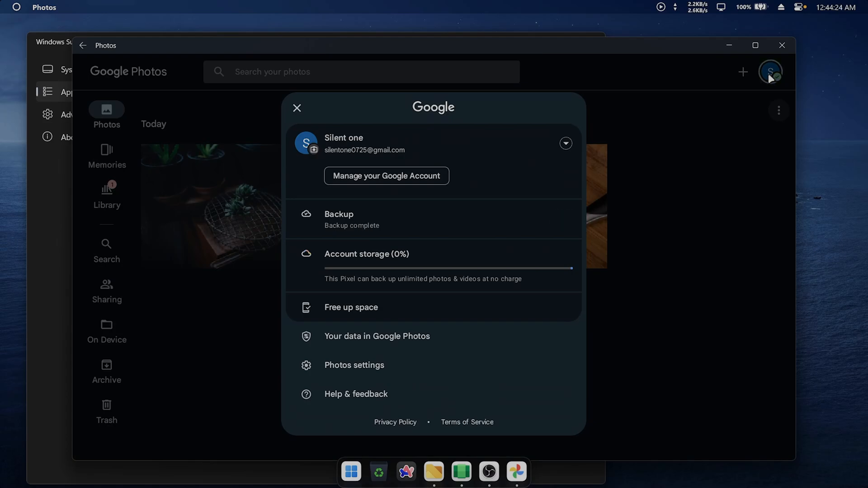
{"action": "mouse_move", "coordinate": [488, 212]}
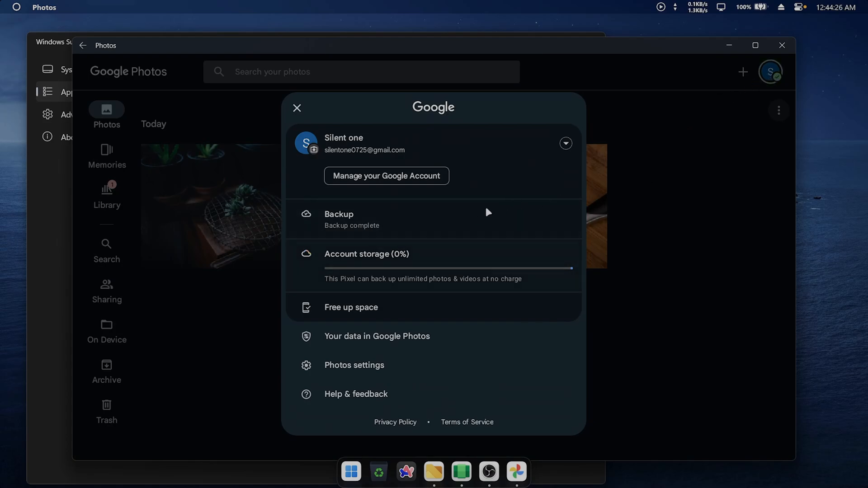